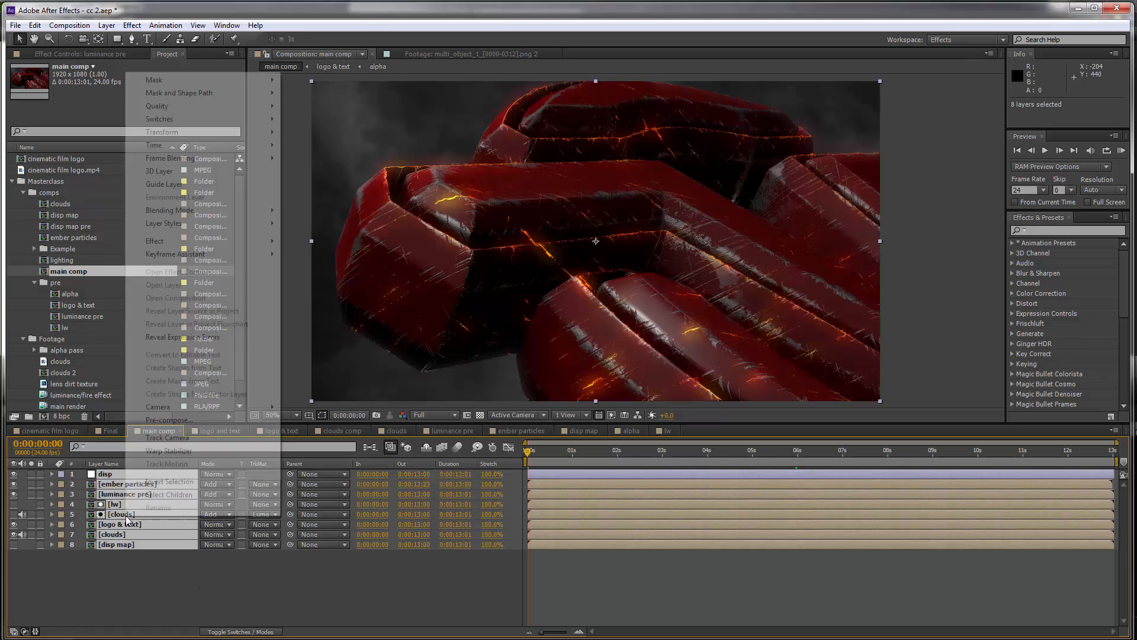
Pre-compose the eight main comp layers into a nested comp named 'main pre'
click(168, 419)
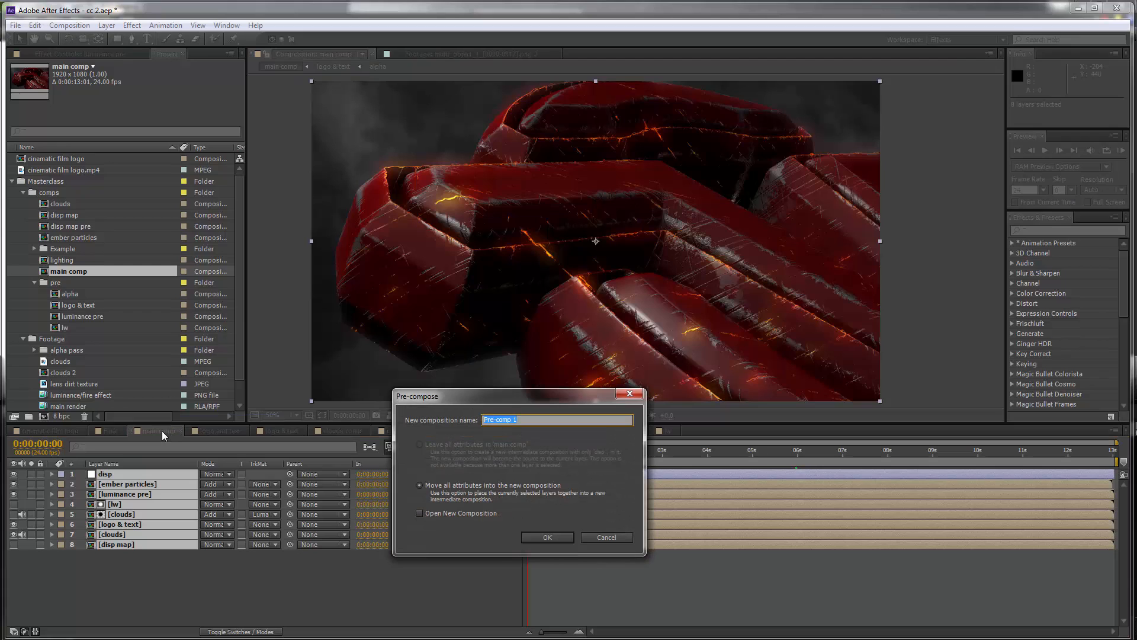
text(mai)
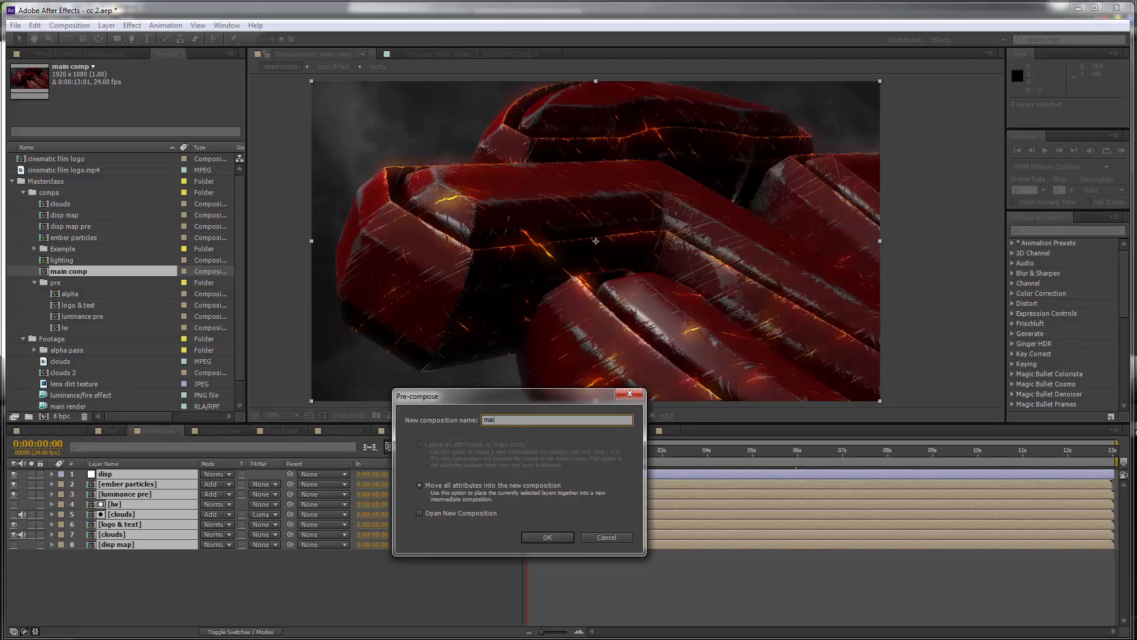
click(547, 536)
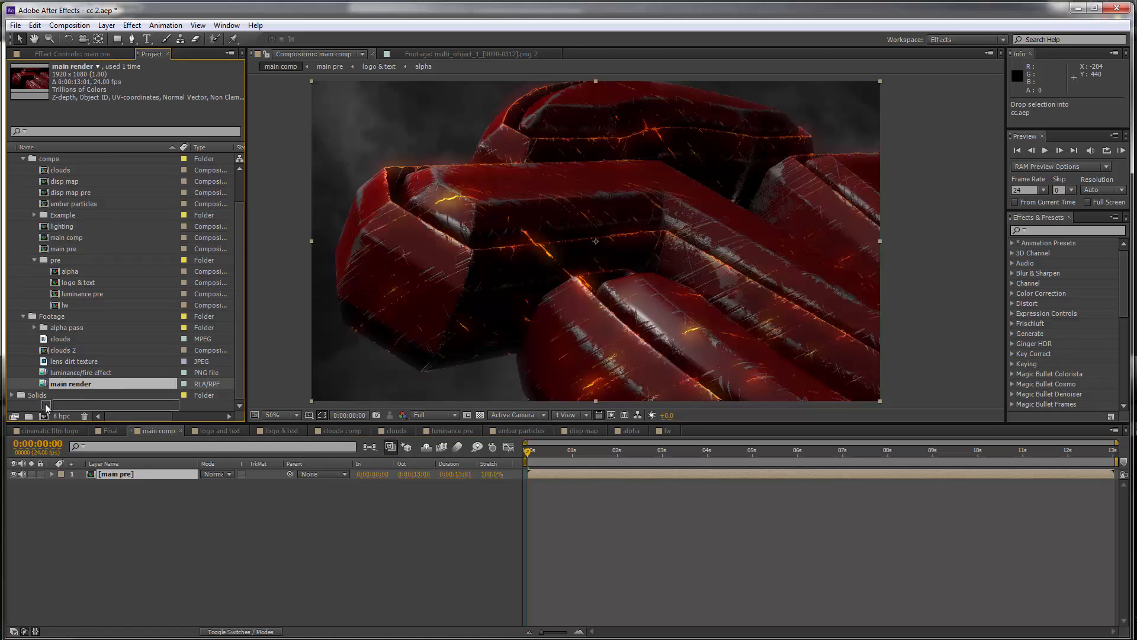
Rename the comp built from the main render footage to 'dof pass'
click(69, 25)
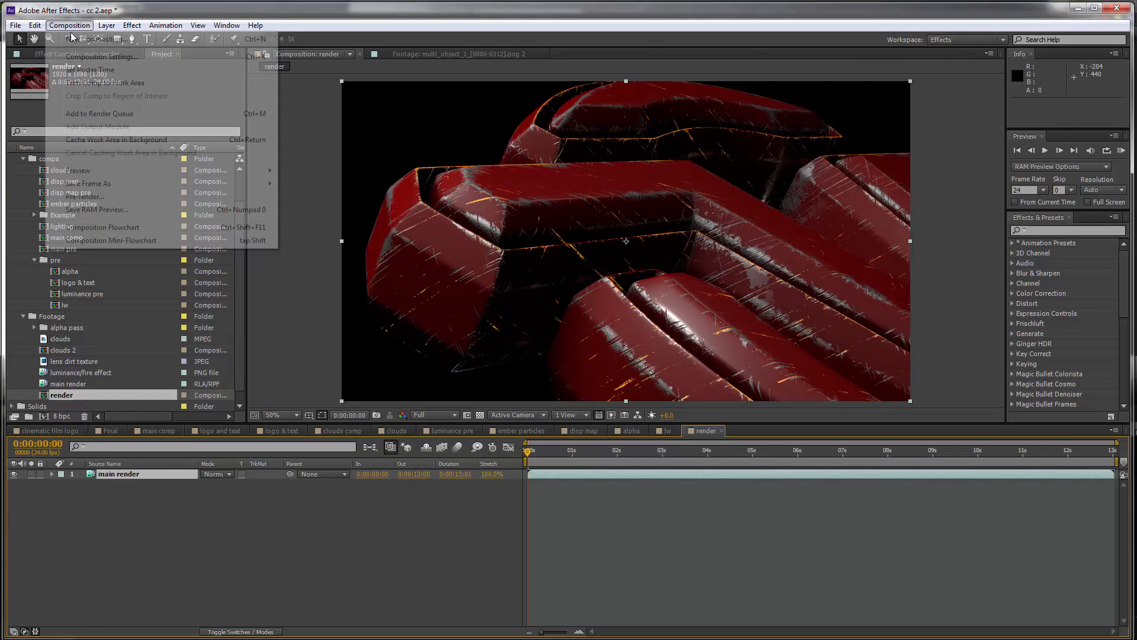
click(102, 57)
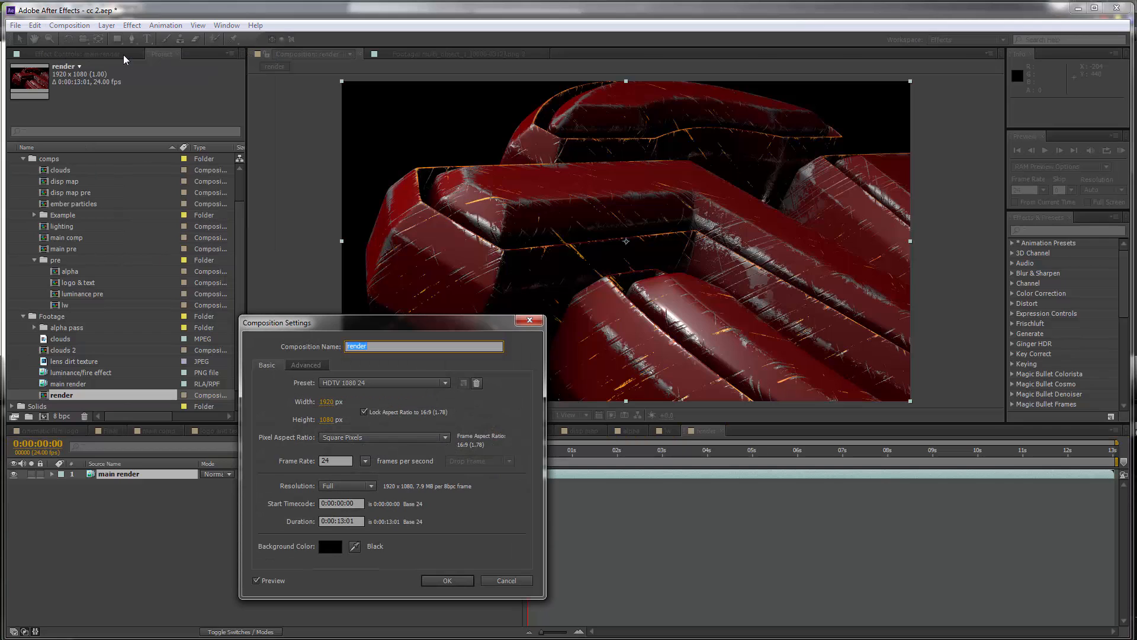
text(dof)
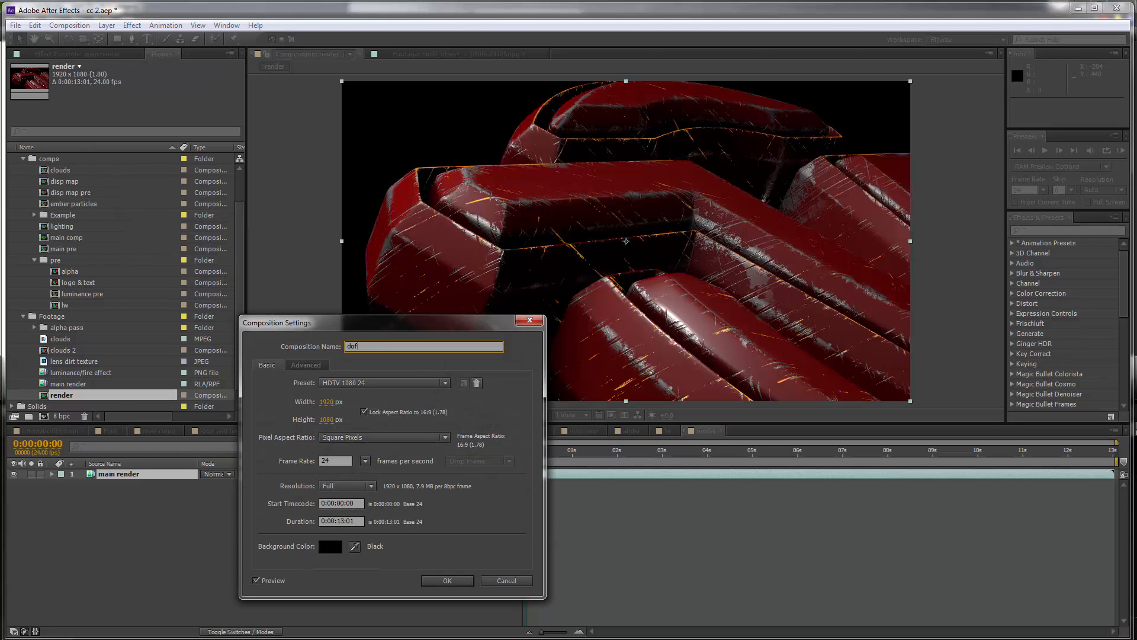
click(447, 580)
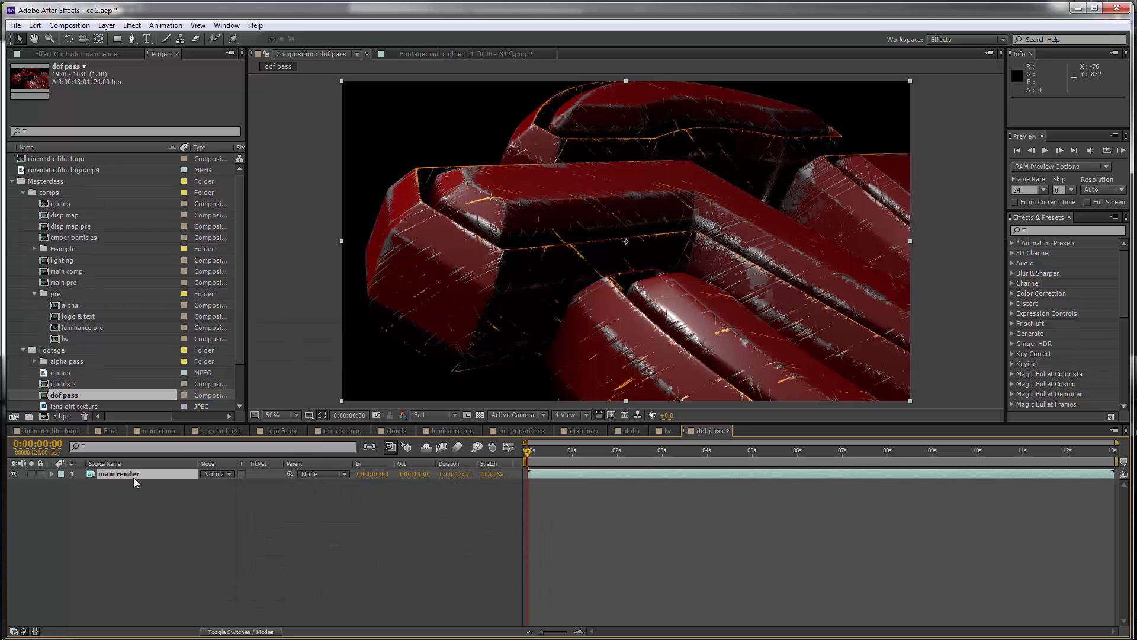
mouse_move(112, 474)
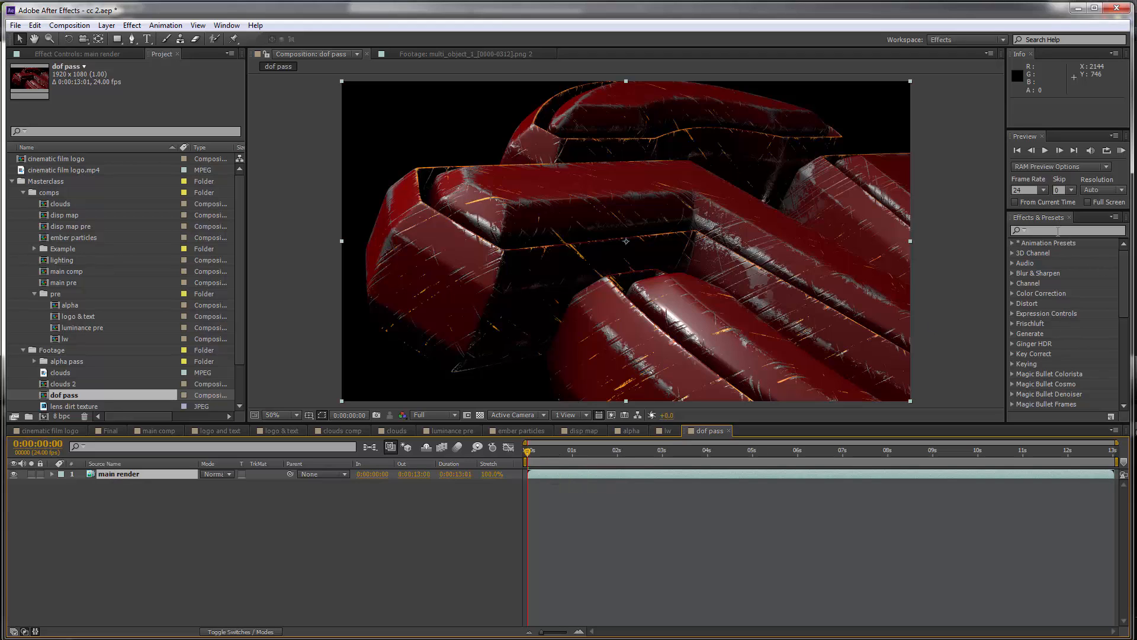
Search Effects & Presets for 'extr' to apply 3D Channel Extract to main render
text(e)
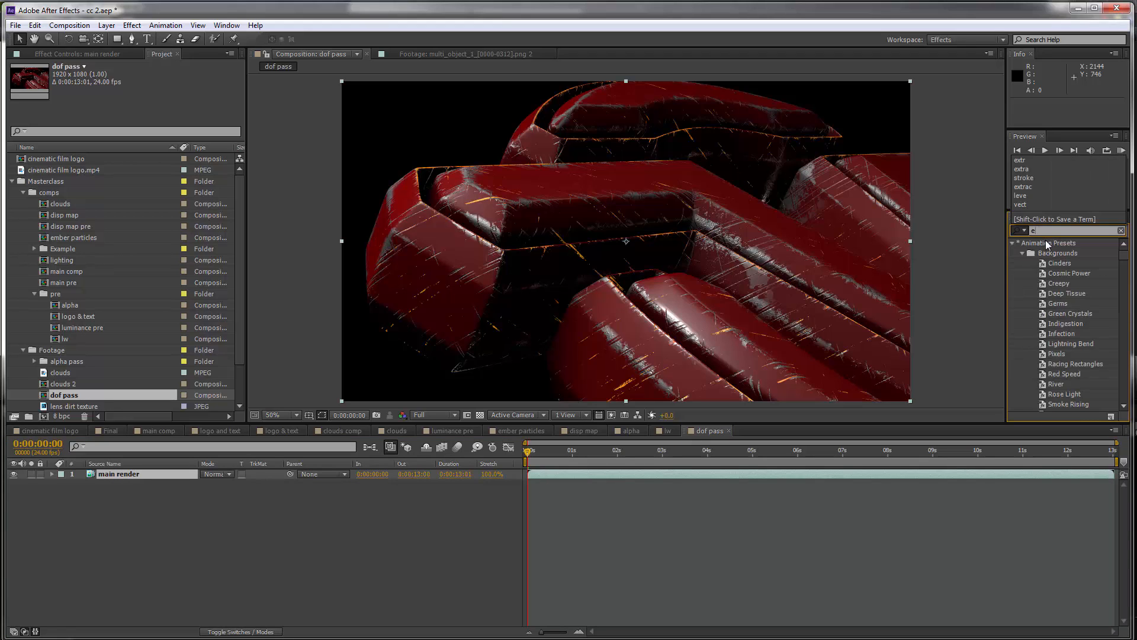
text(xtr)
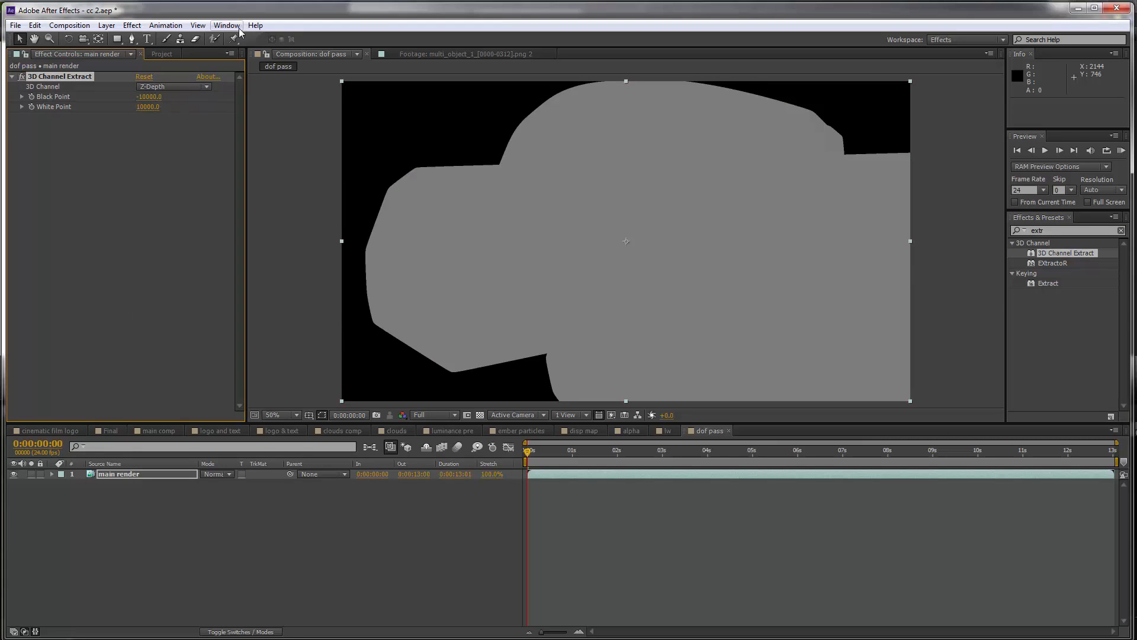
mouse_move(72, 98)
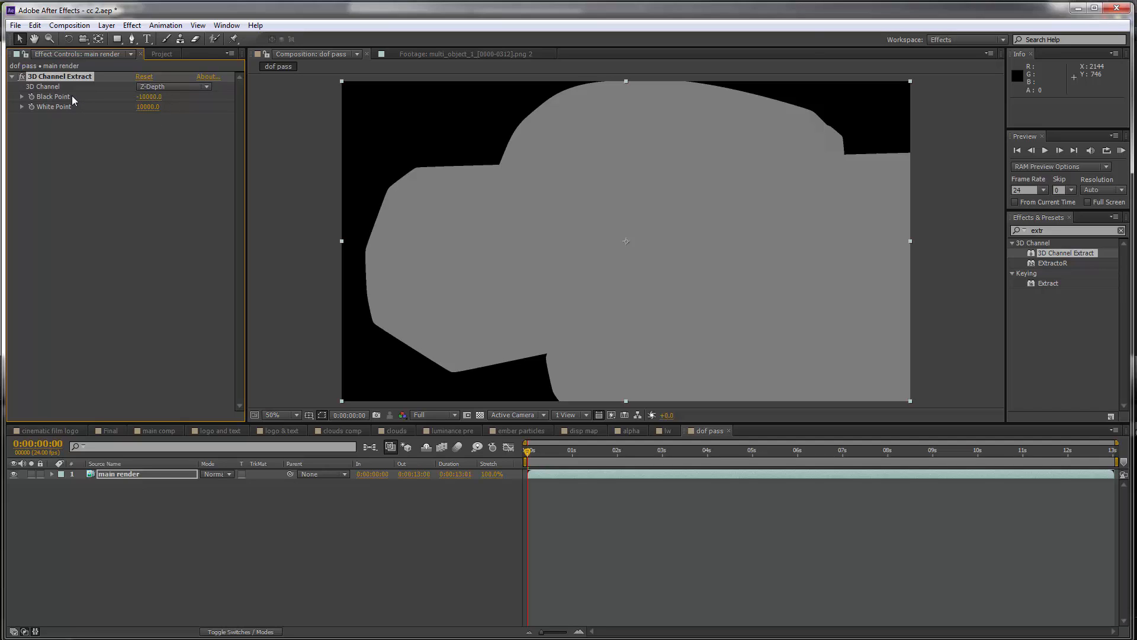
mouse_move(657, 129)
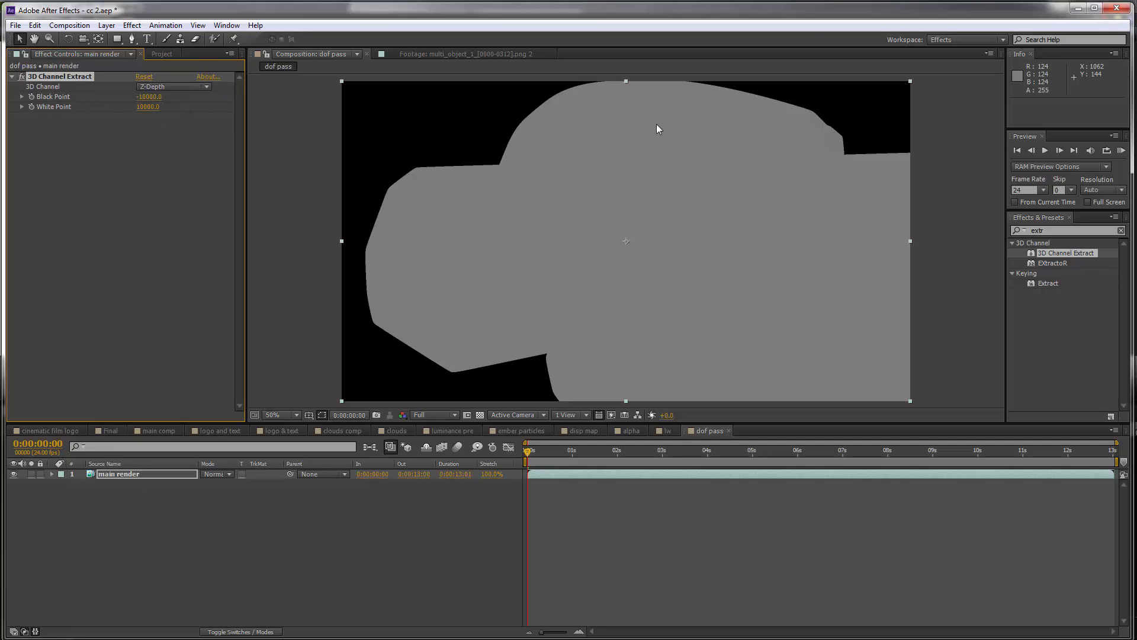
mouse_move(545, 143)
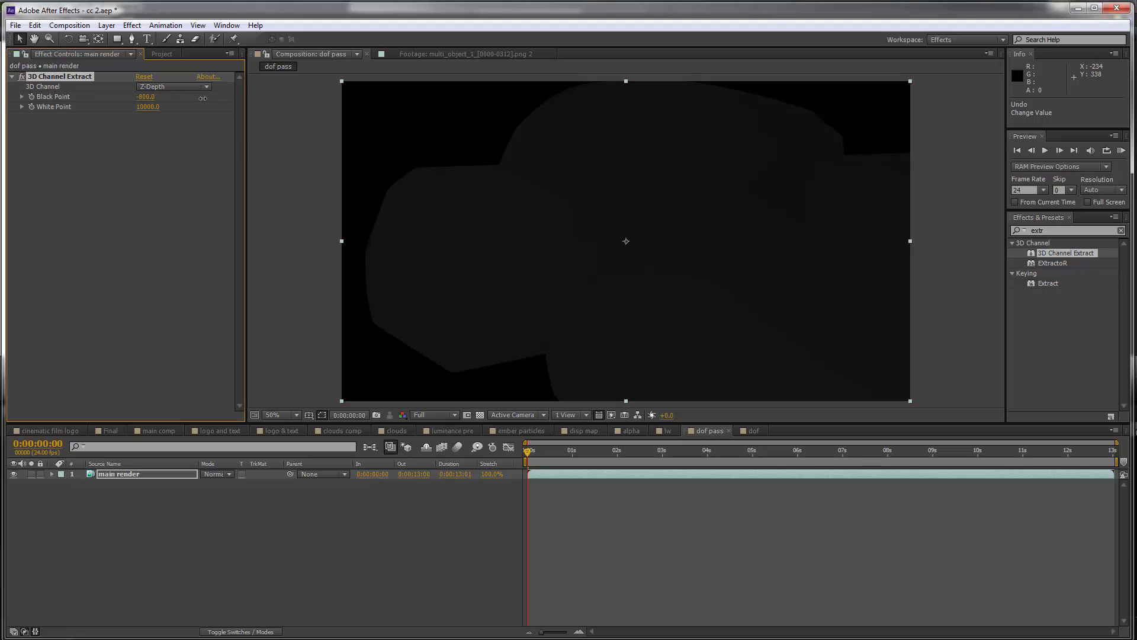
mouse_move(630, 89)
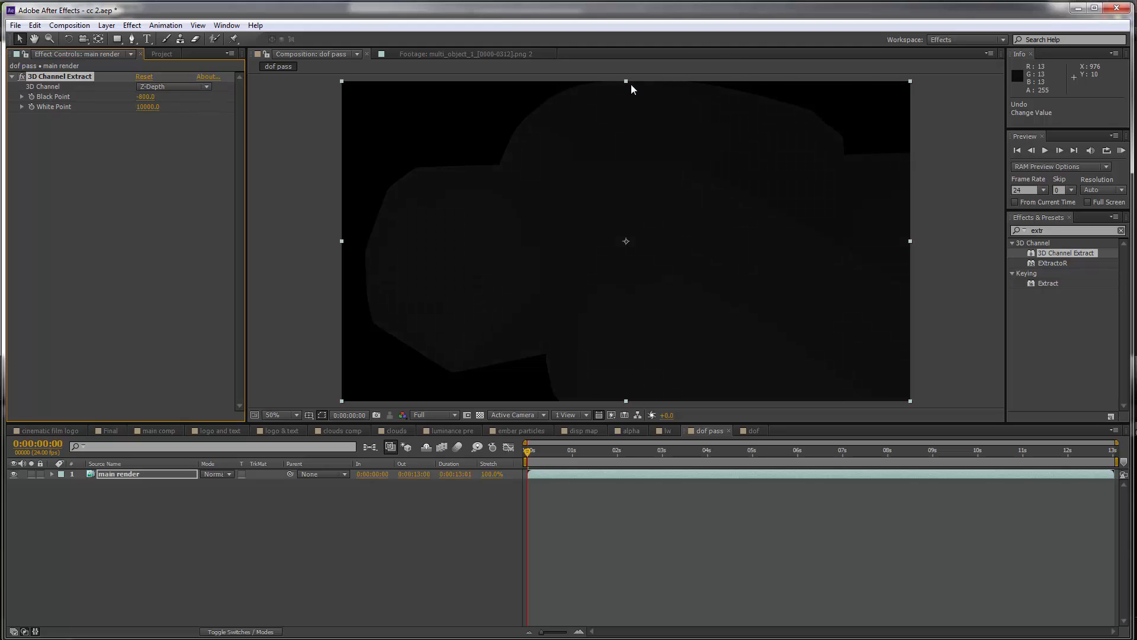
mouse_move(630, 85)
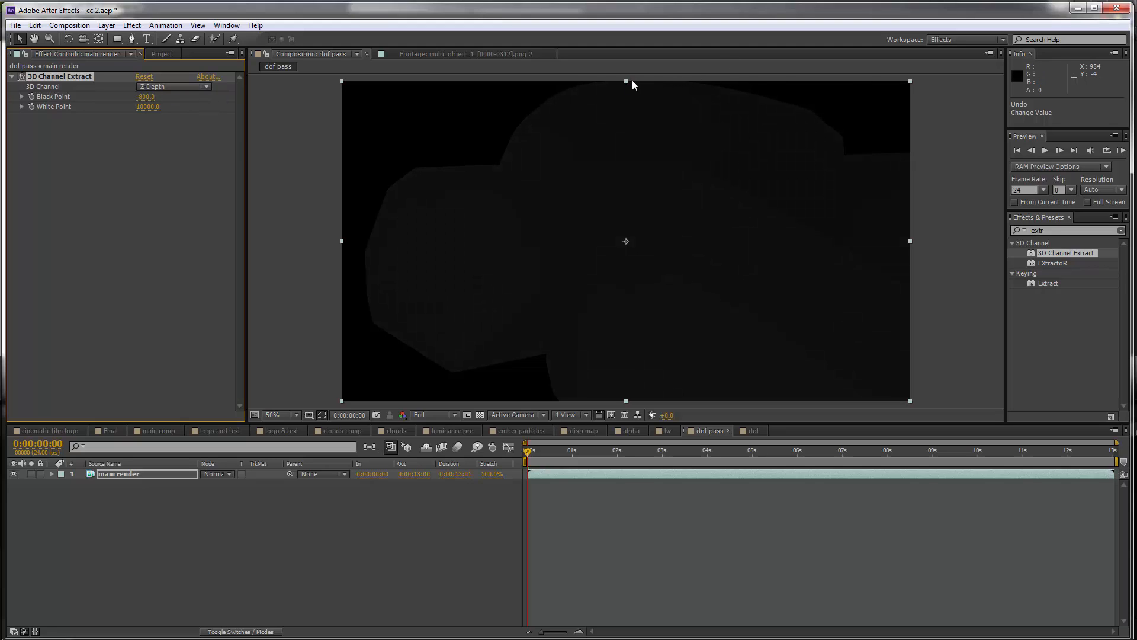
mouse_move(129, 104)
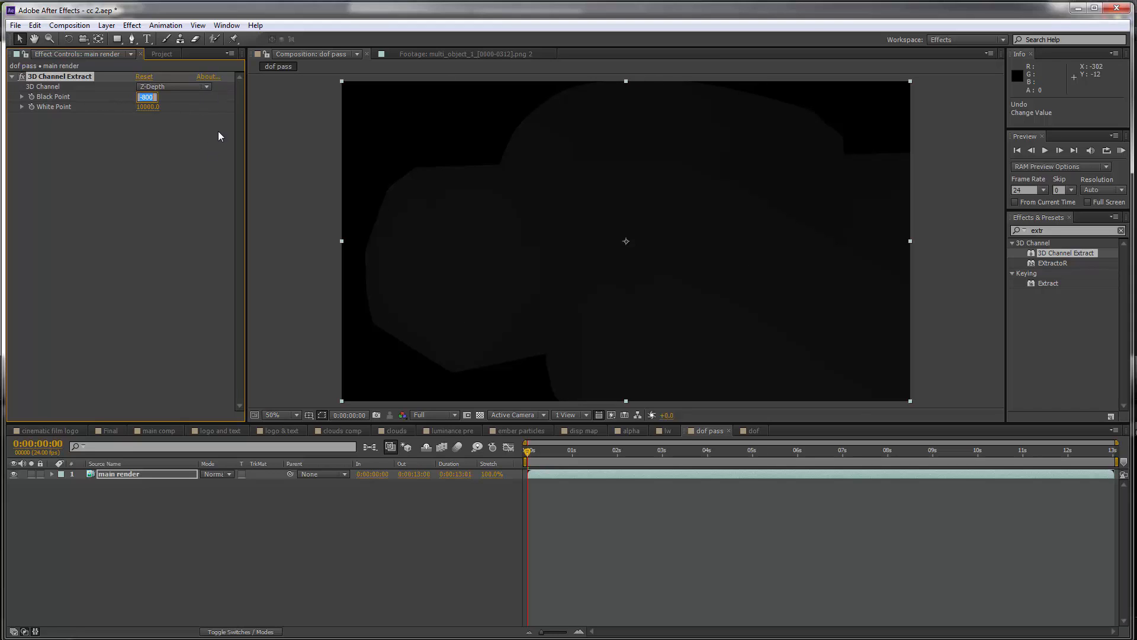
Tune 3D Channel Extract Black Point to -275 and White Point to -150
text(-300.0)
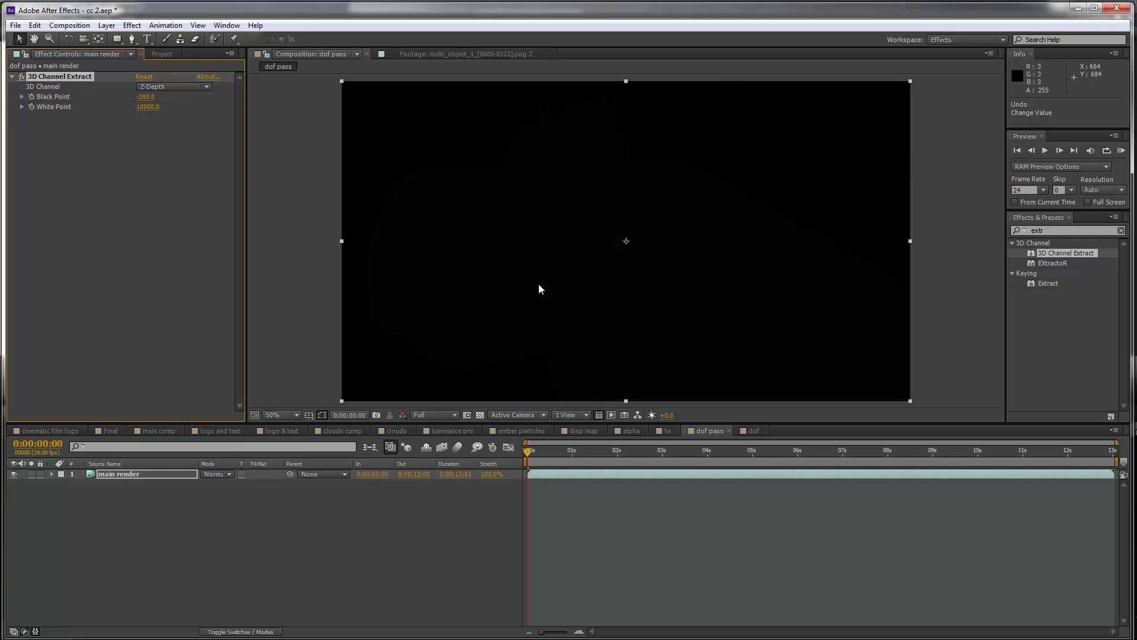
drag(147, 106, 148, 107)
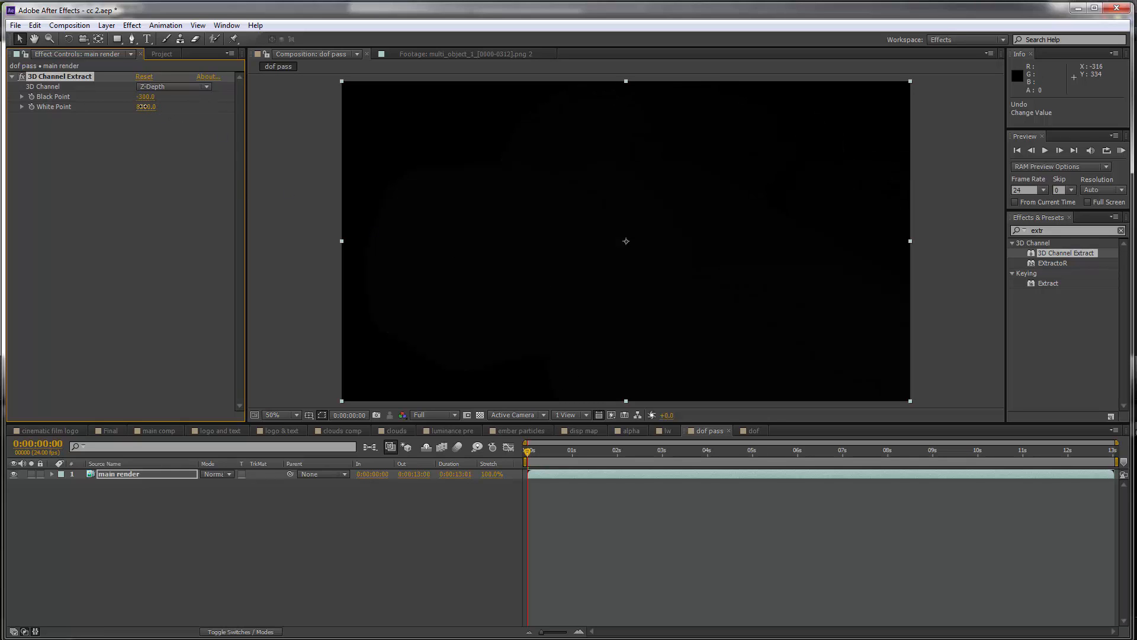
text(1200.0)
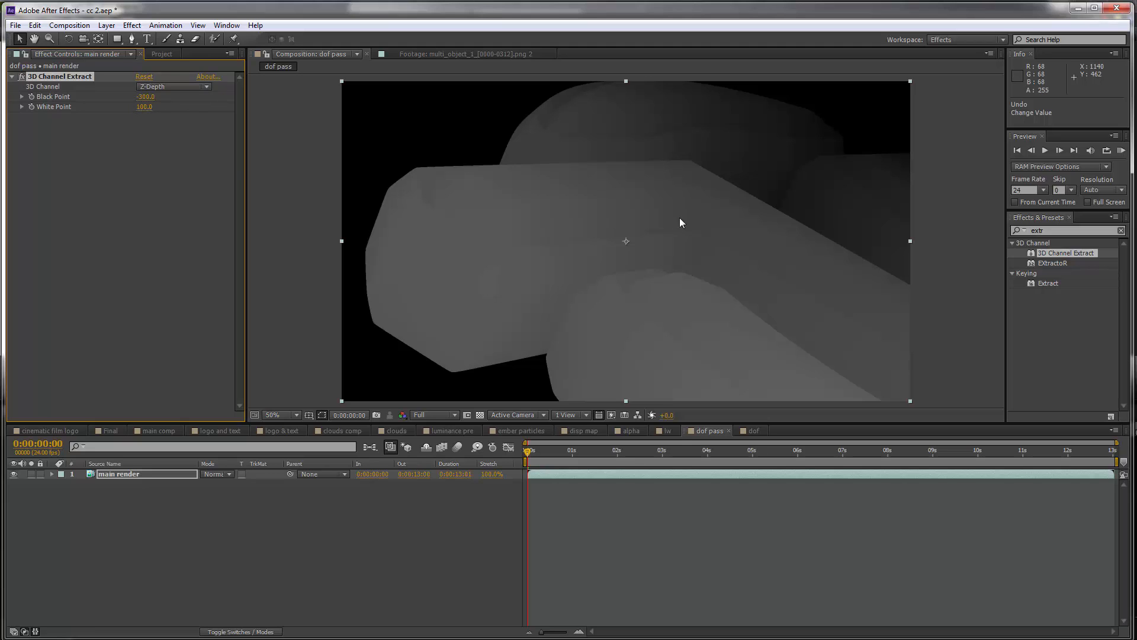
mouse_move(767, 384)
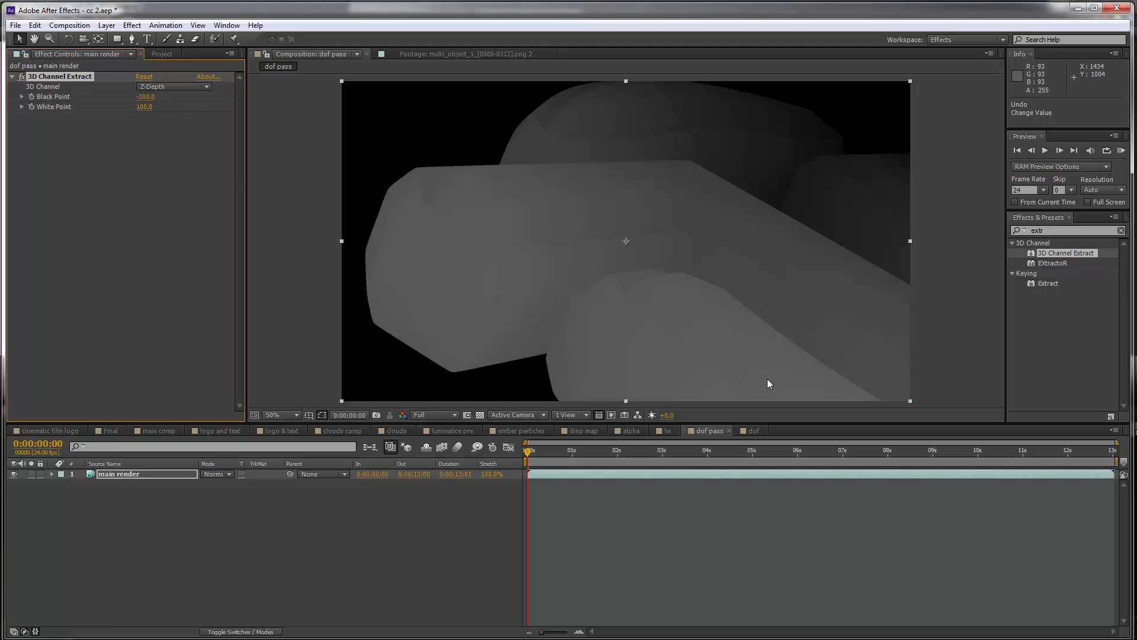
mouse_move(643, 163)
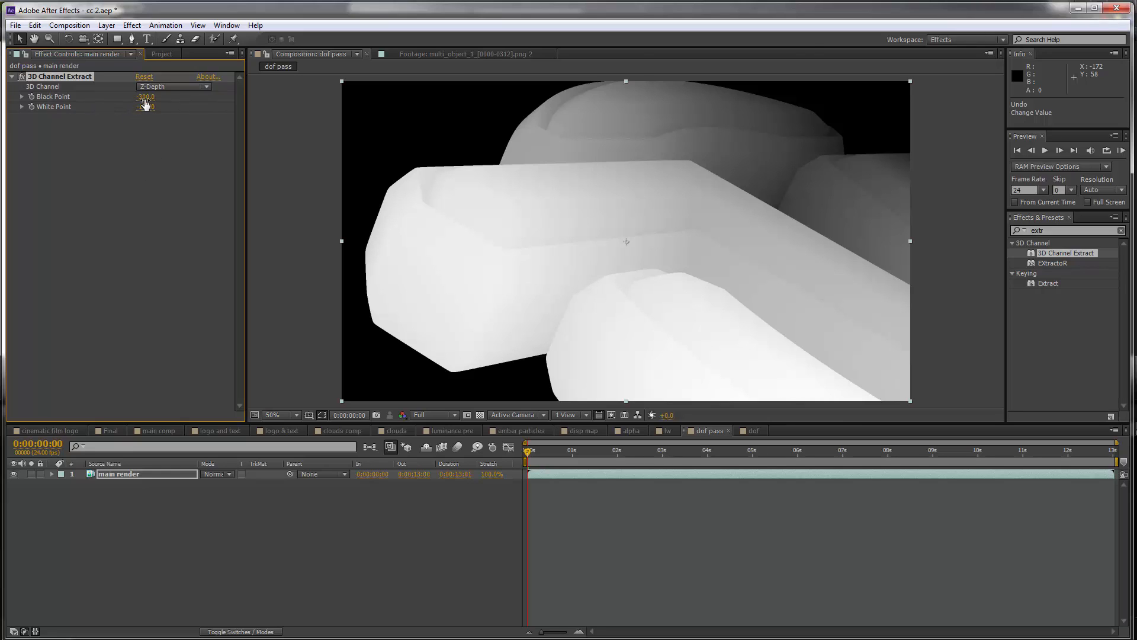
click(147, 97)
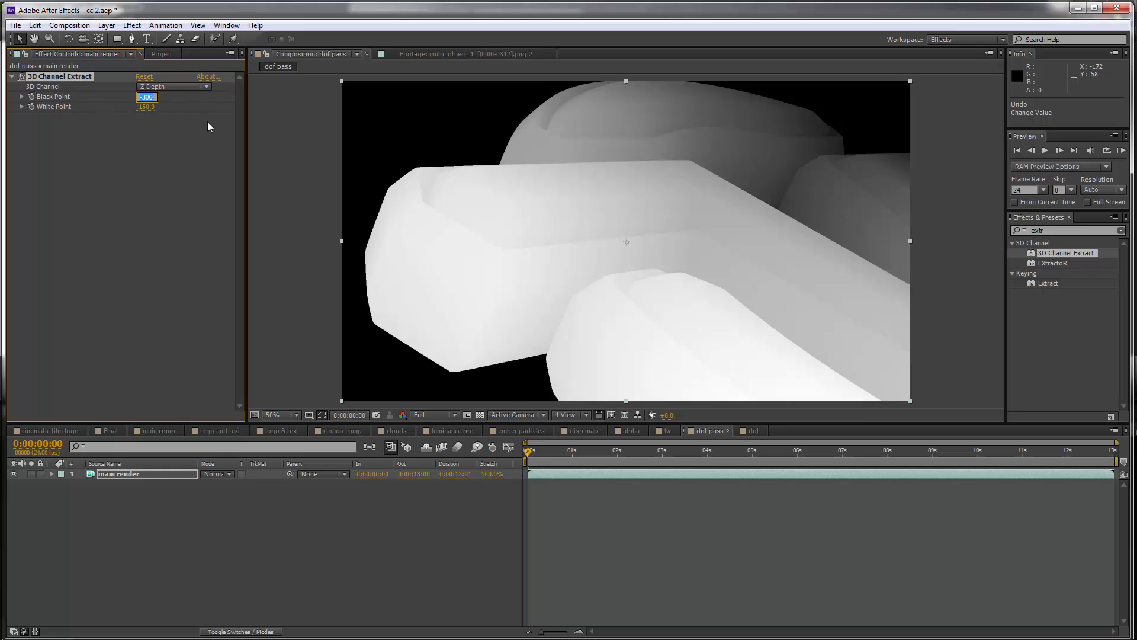
mouse_move(201, 135)
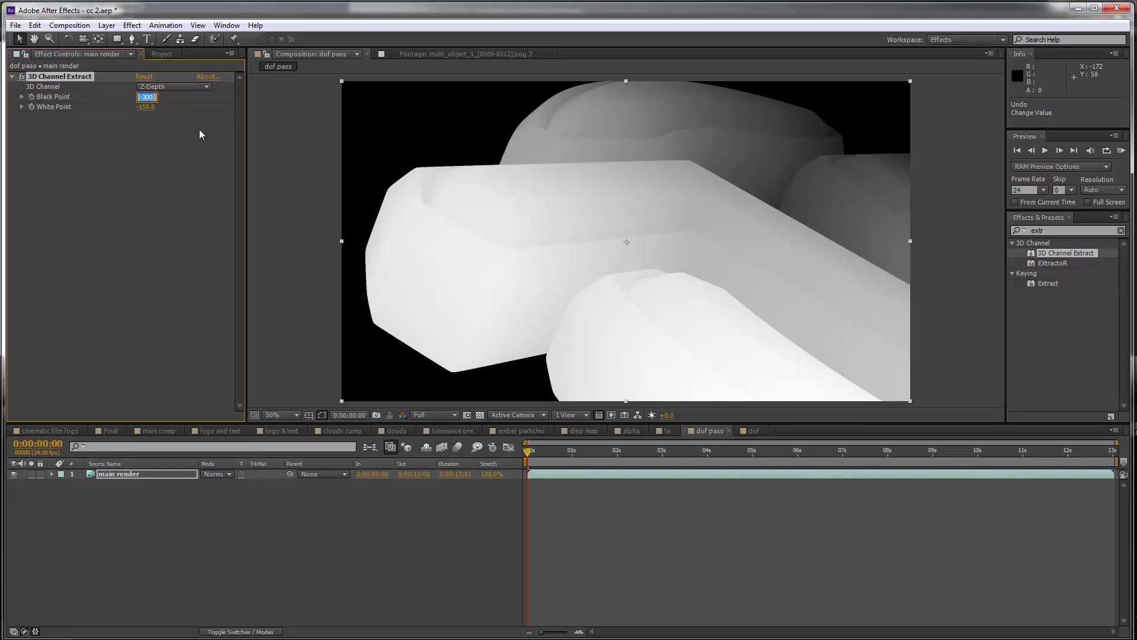
drag(146, 96, 165, 97)
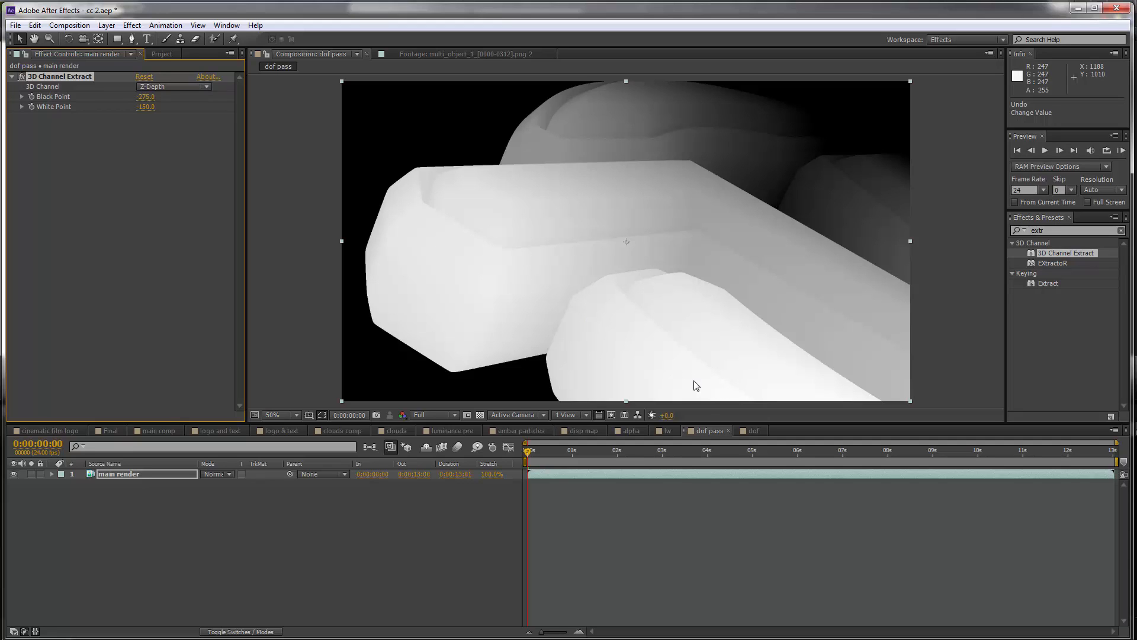
mouse_move(704, 96)
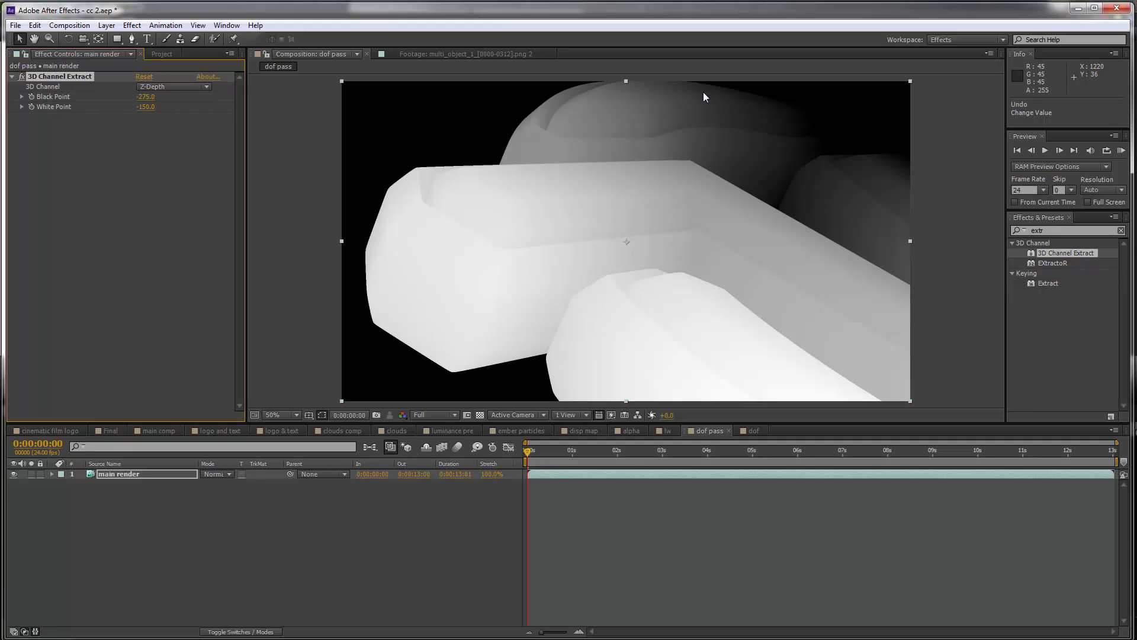
mouse_move(555, 459)
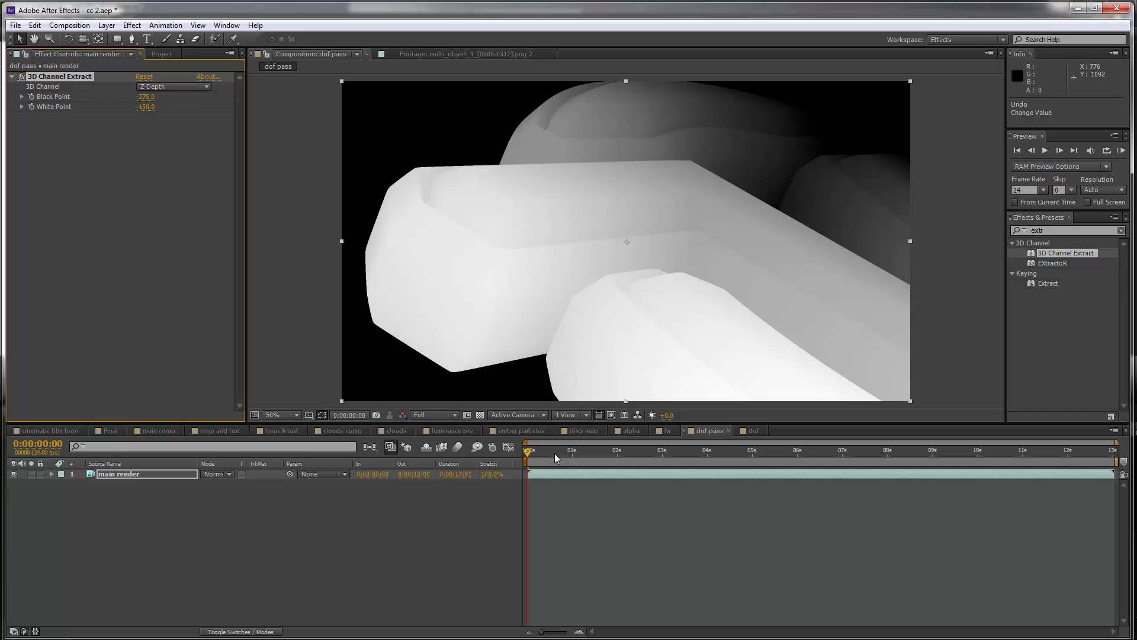
Move to a later frame and set that section's White Point to -175
click(626, 450)
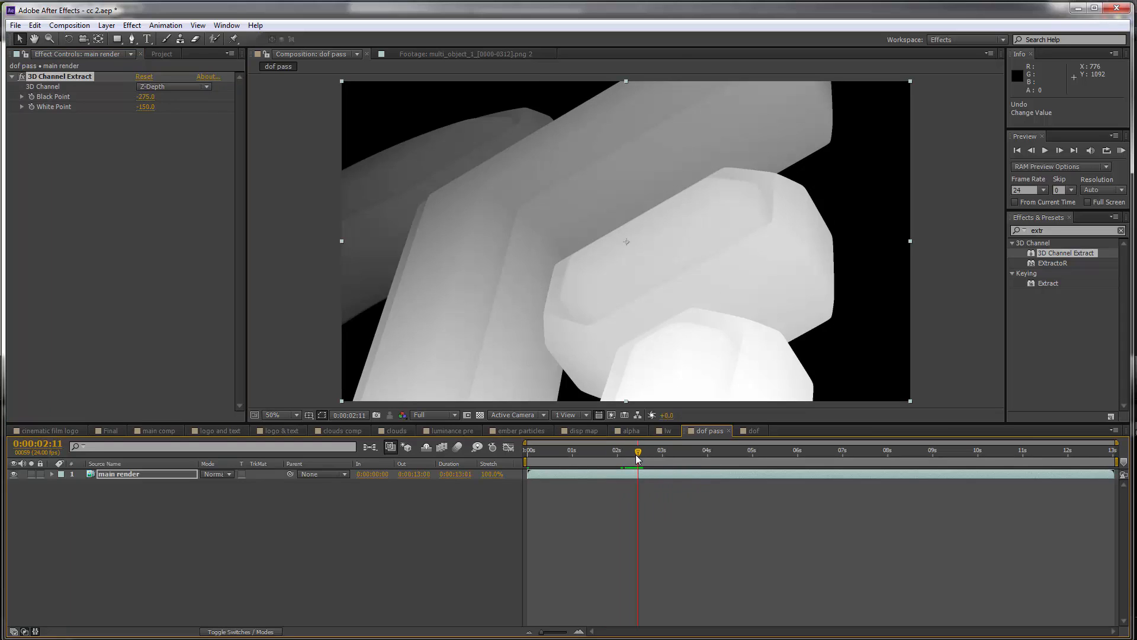
mouse_move(551, 469)
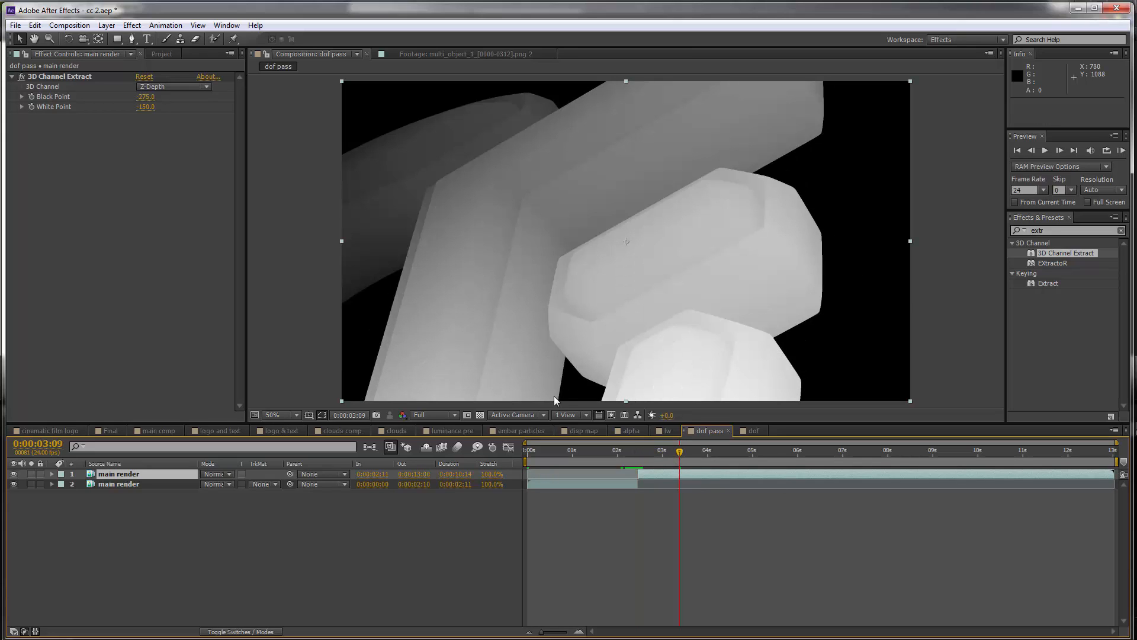
click(694, 450)
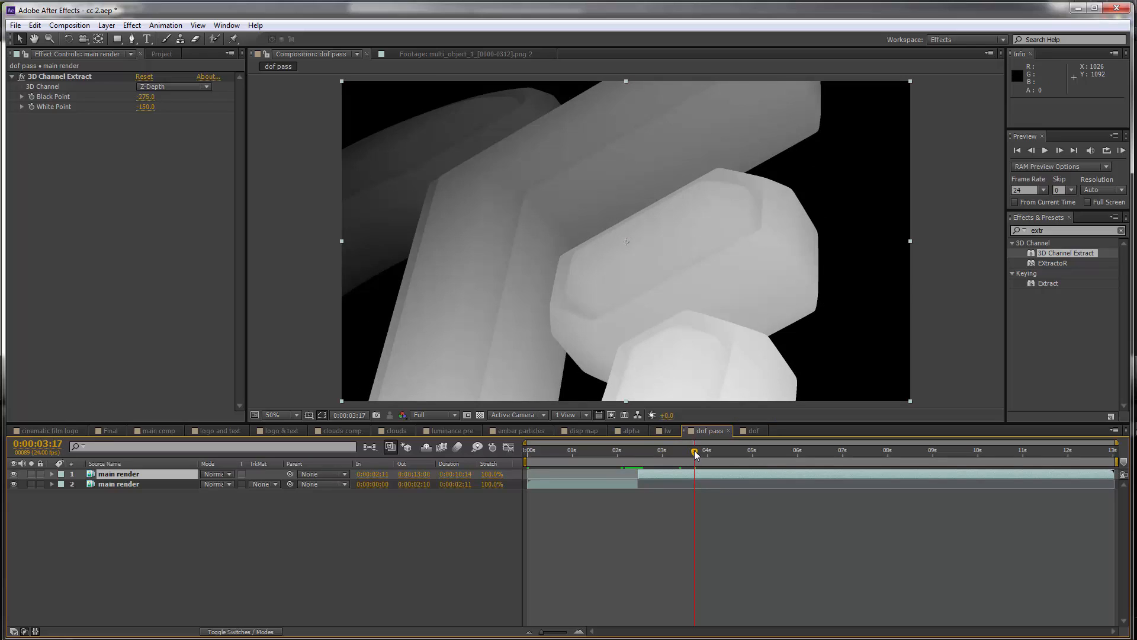
double_click(145, 97)
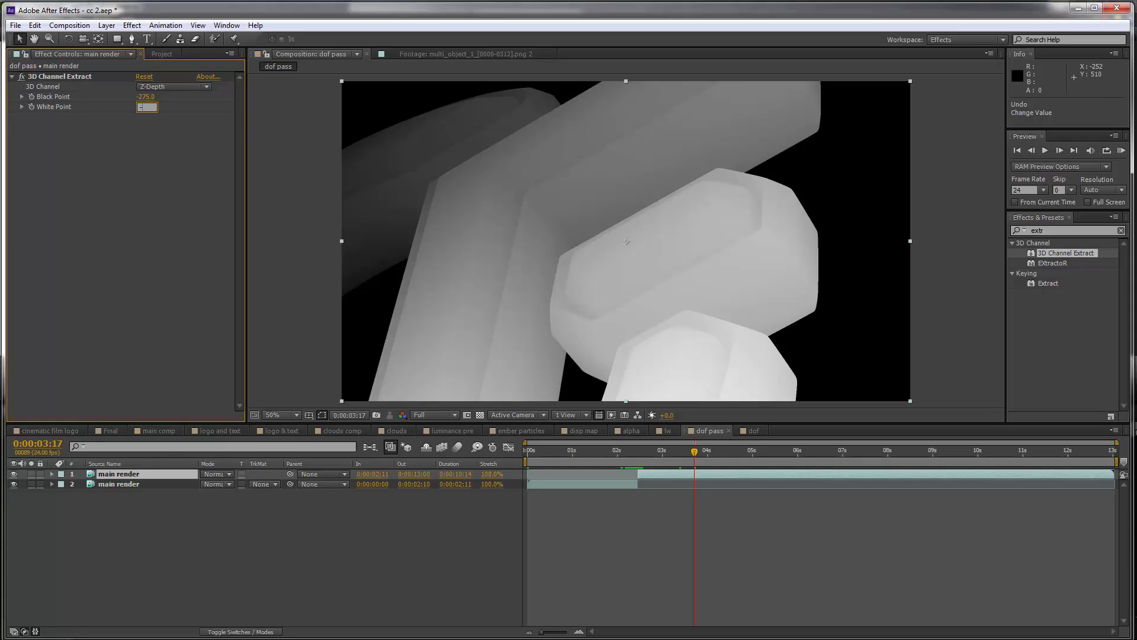
text(-175.0)
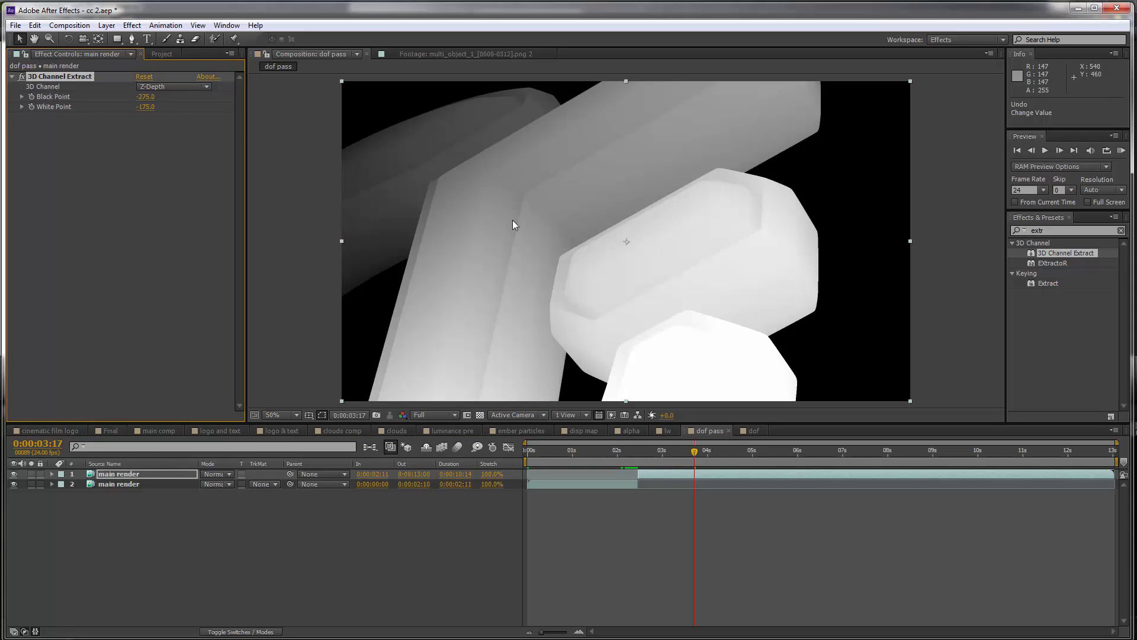
Retune later sections' depth levels, ending at Black Point -280 and White Point -180
click(723, 449)
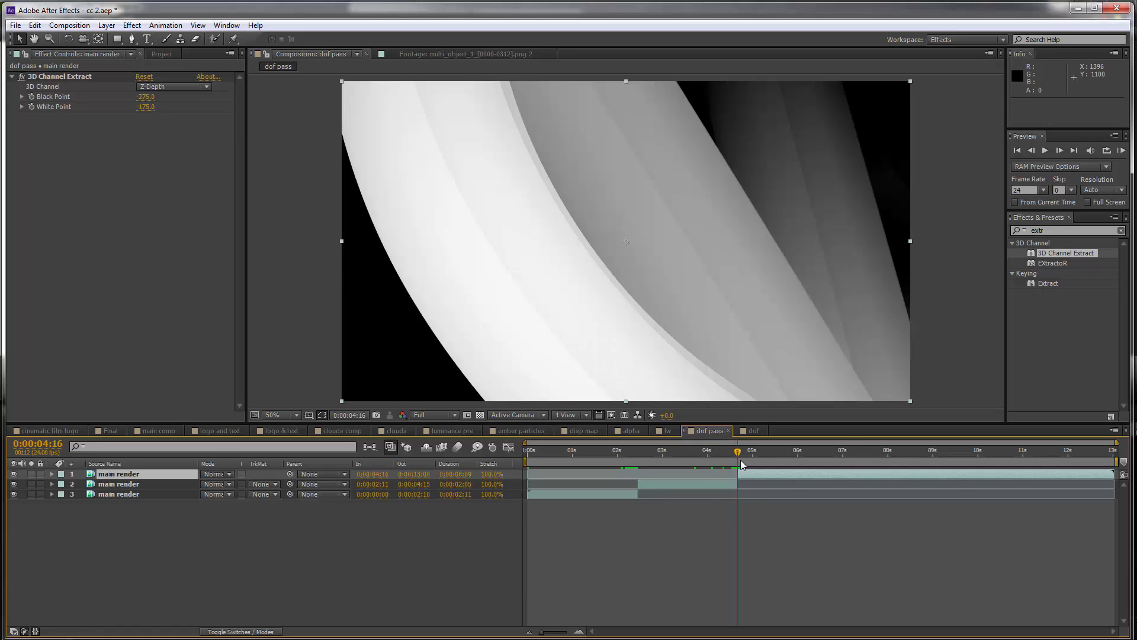
click(801, 450)
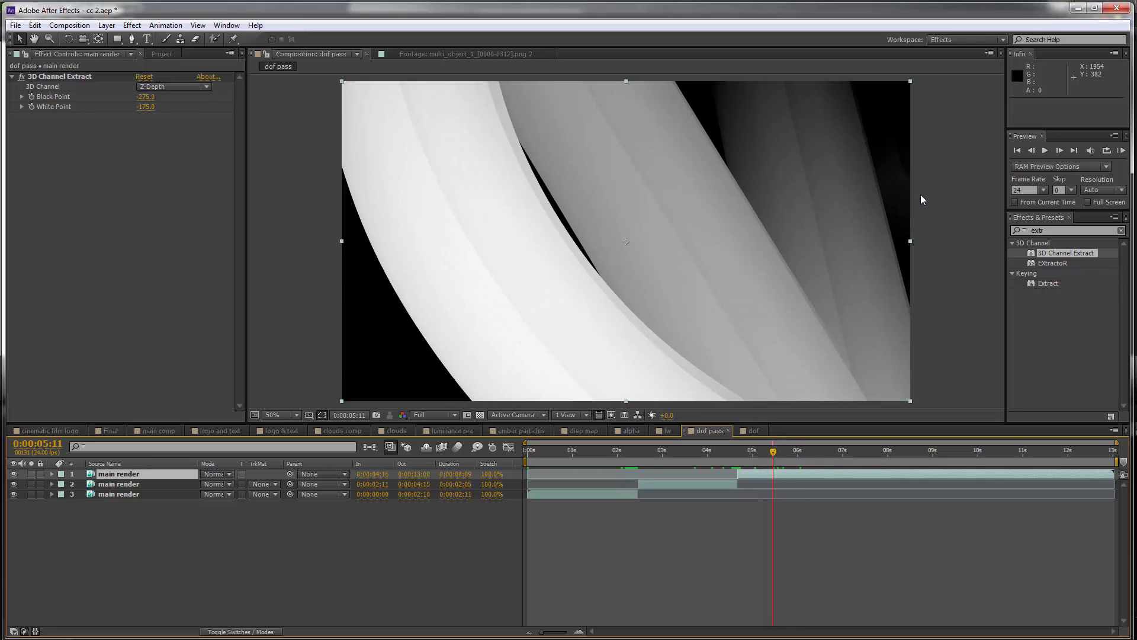
double_click(145, 97)
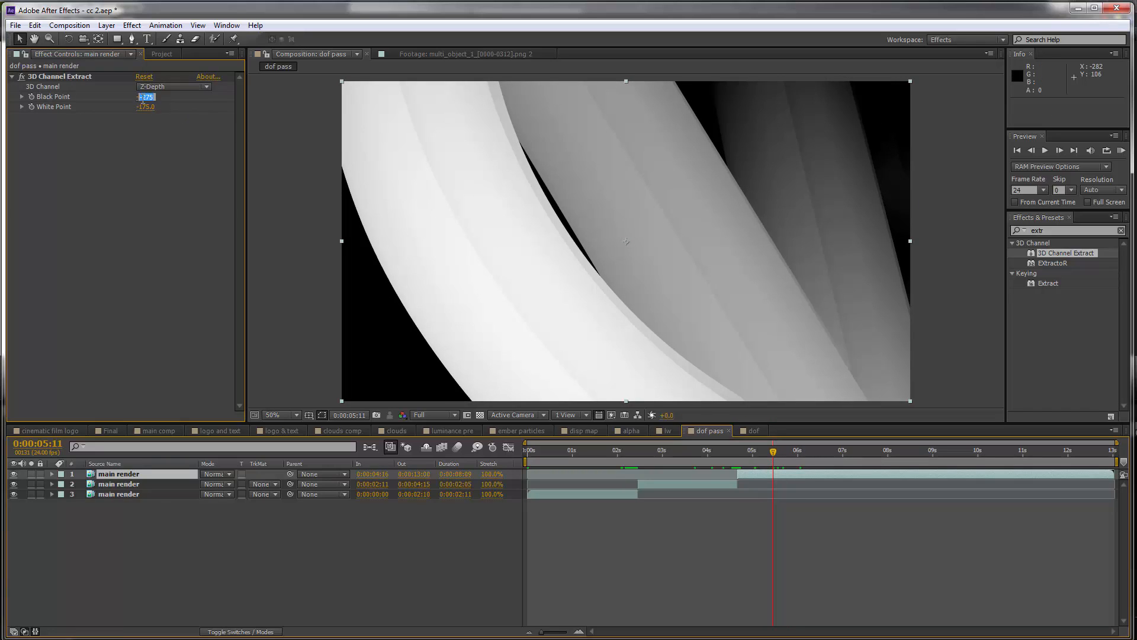
text(80.0)
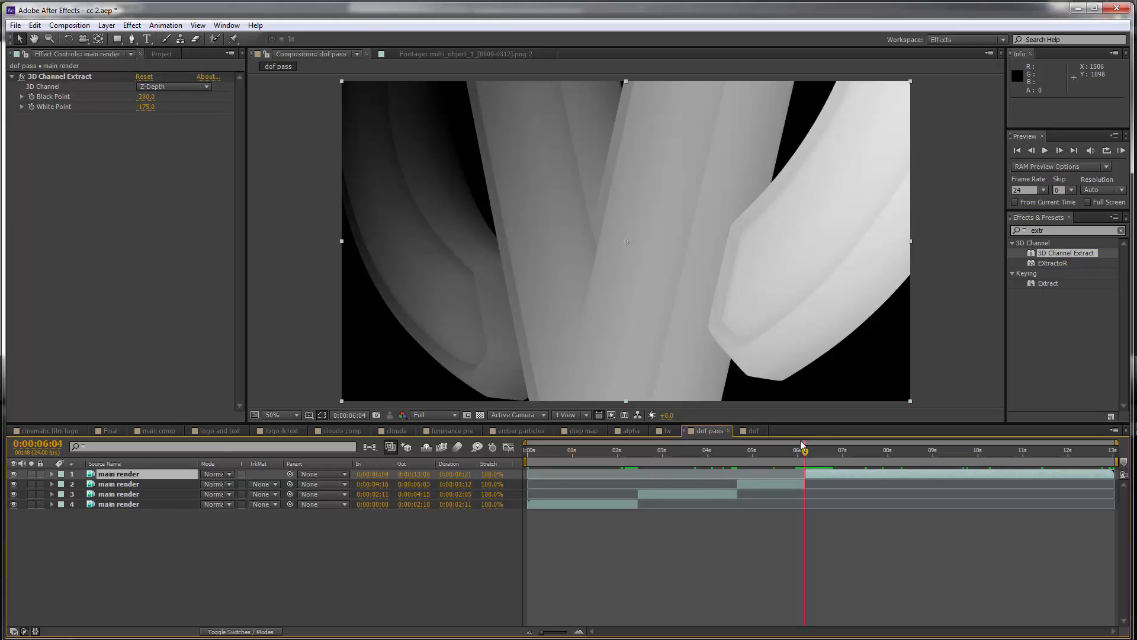
click(145, 106)
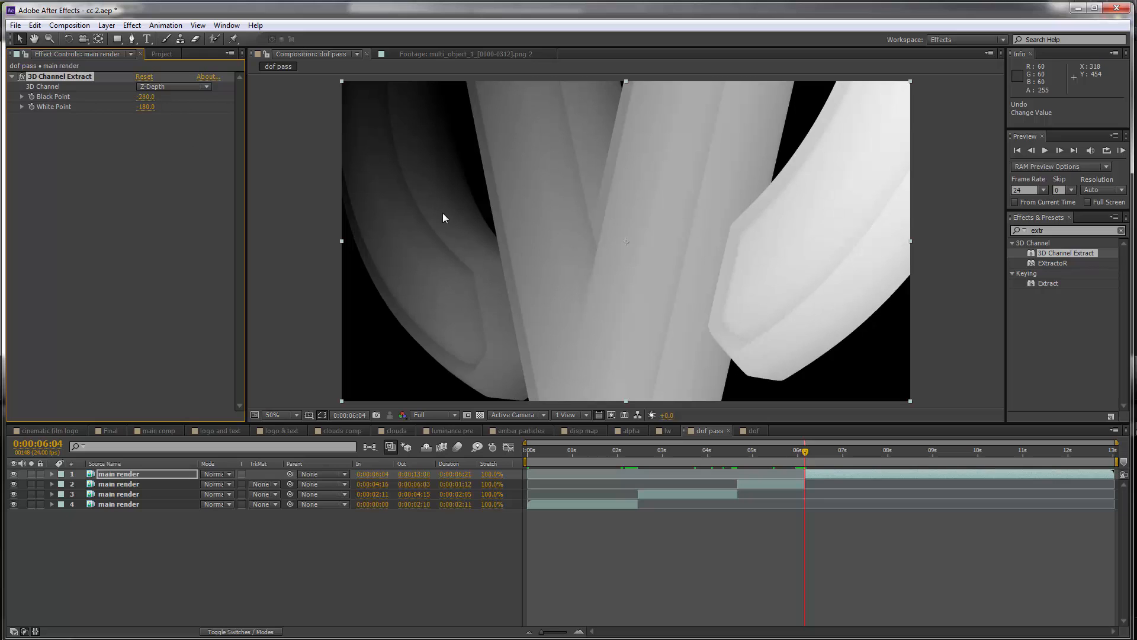
click(834, 450)
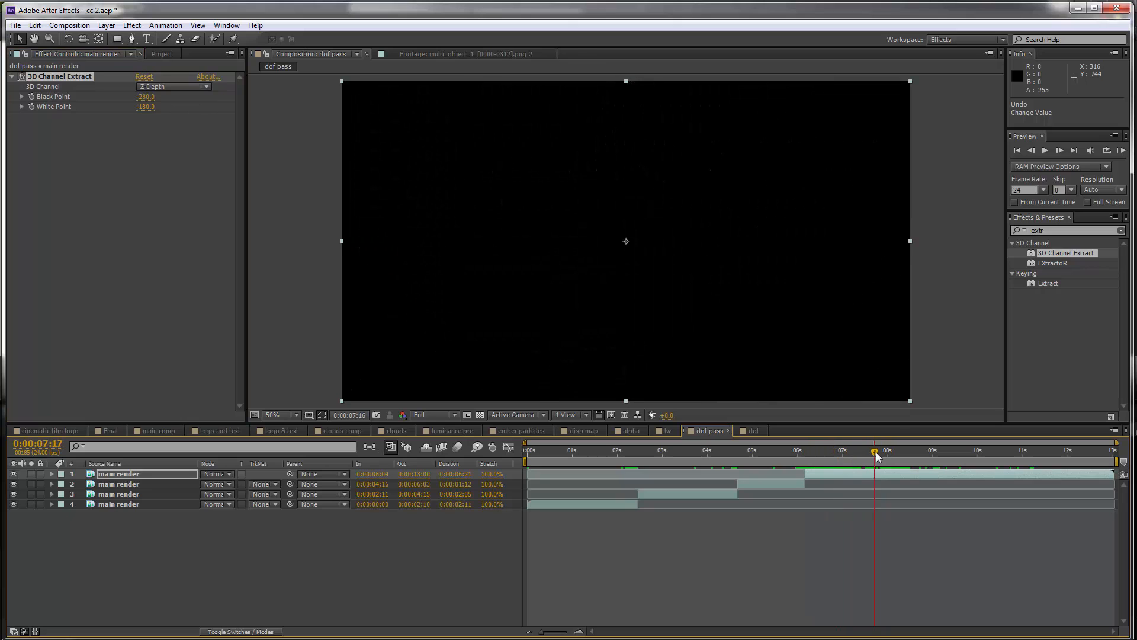
drag(876, 456, 863, 475)
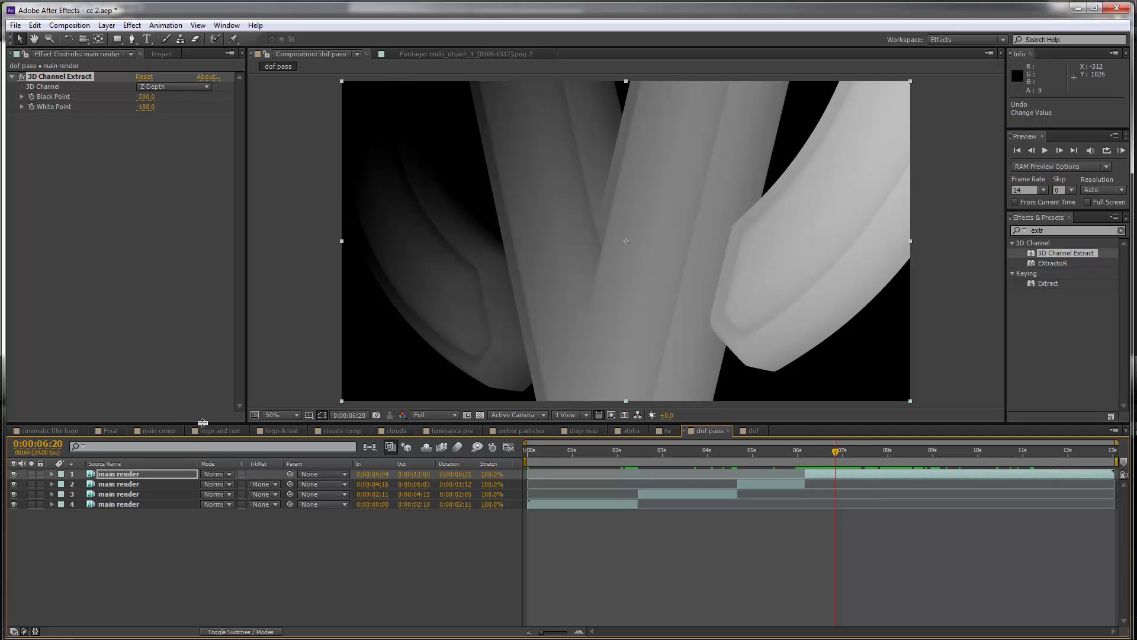
Drag dof pass from the Project panel into main comp below main pre and add a layer
click(154, 430)
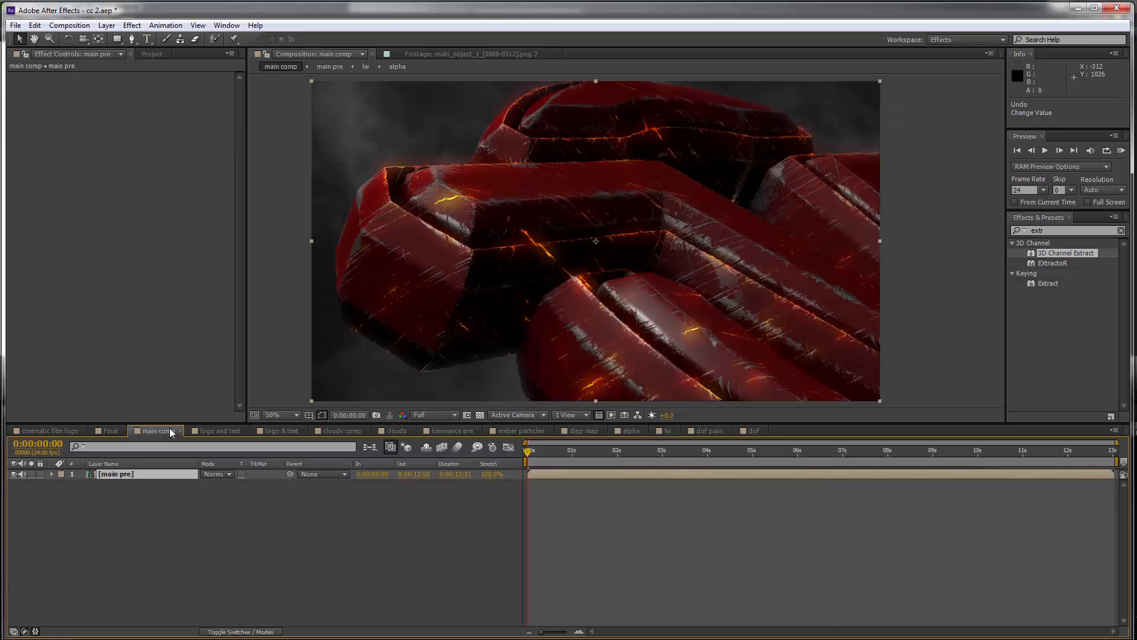
click(136, 53)
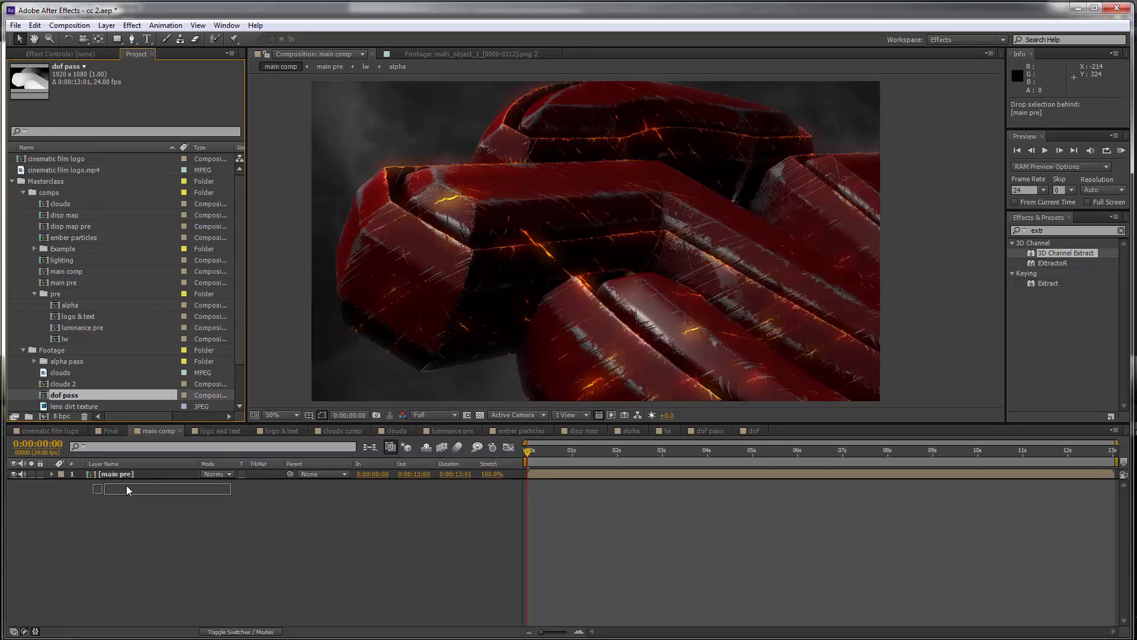
drag(64, 394, 127, 484)
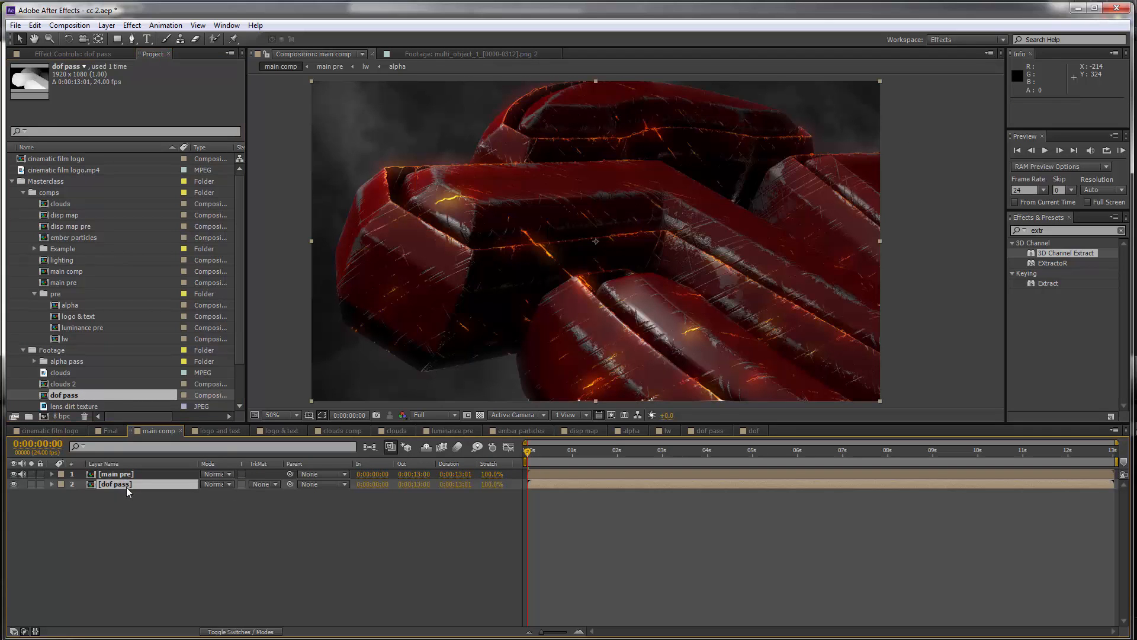
right_click(127, 493)
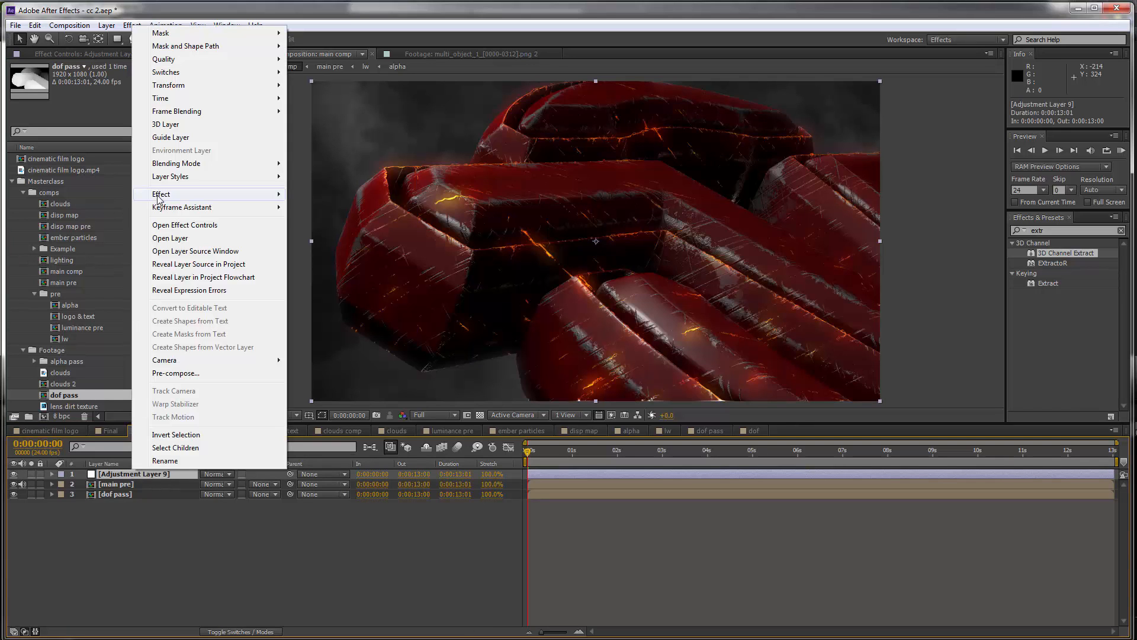
mouse_move(326, 259)
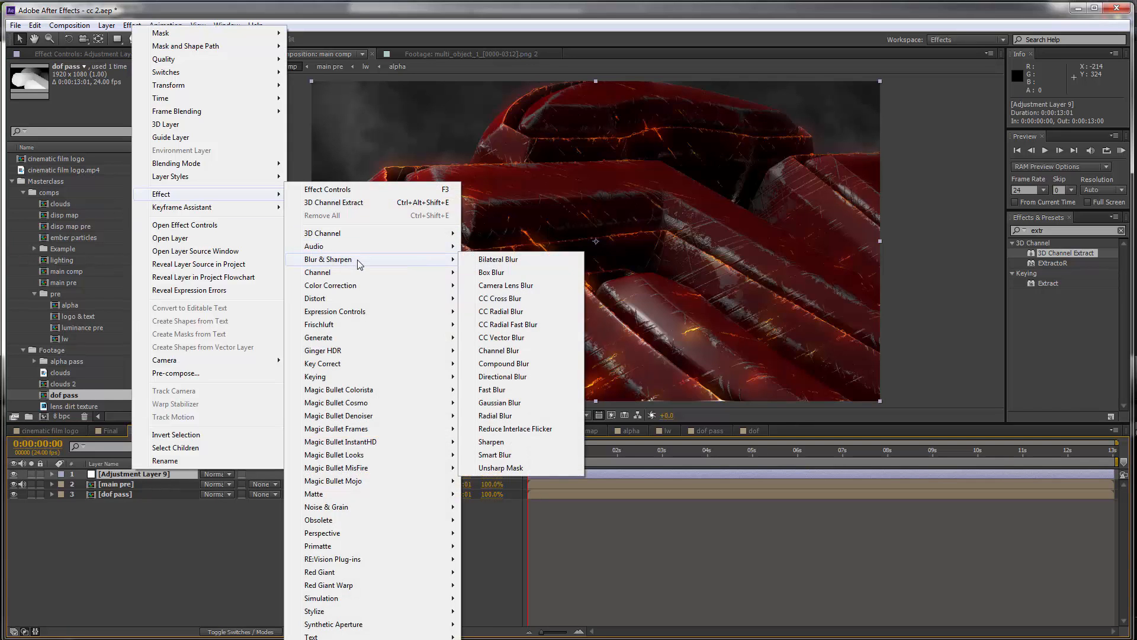
mouse_move(495, 416)
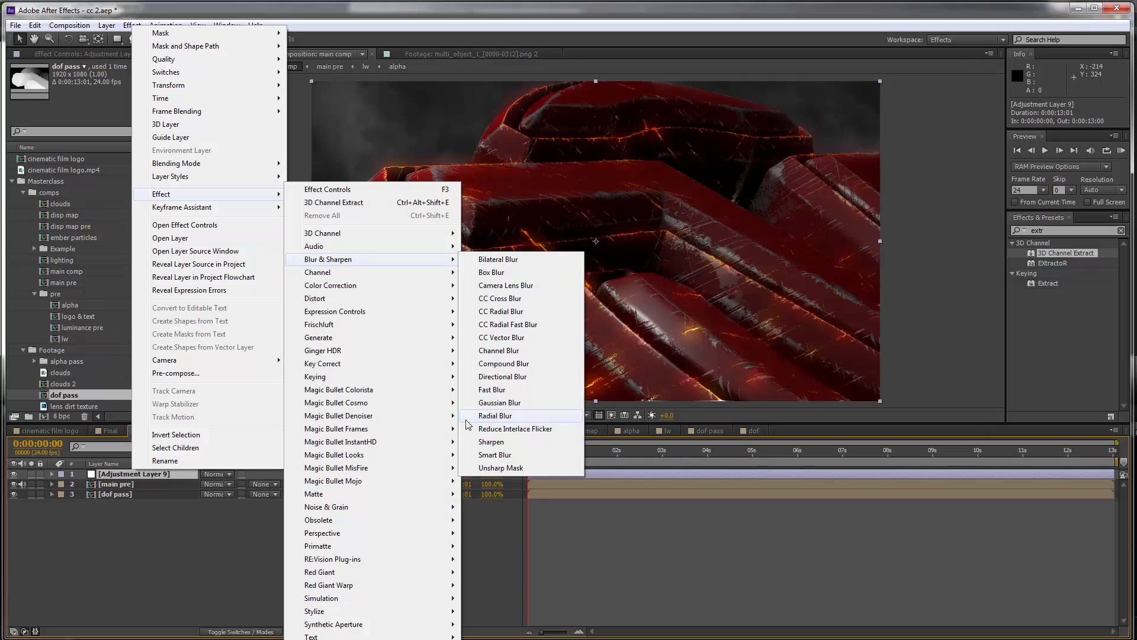
Apply Camera Lens Blur to the adjustment layer with dof pass as Blur Map Layer
click(505, 285)
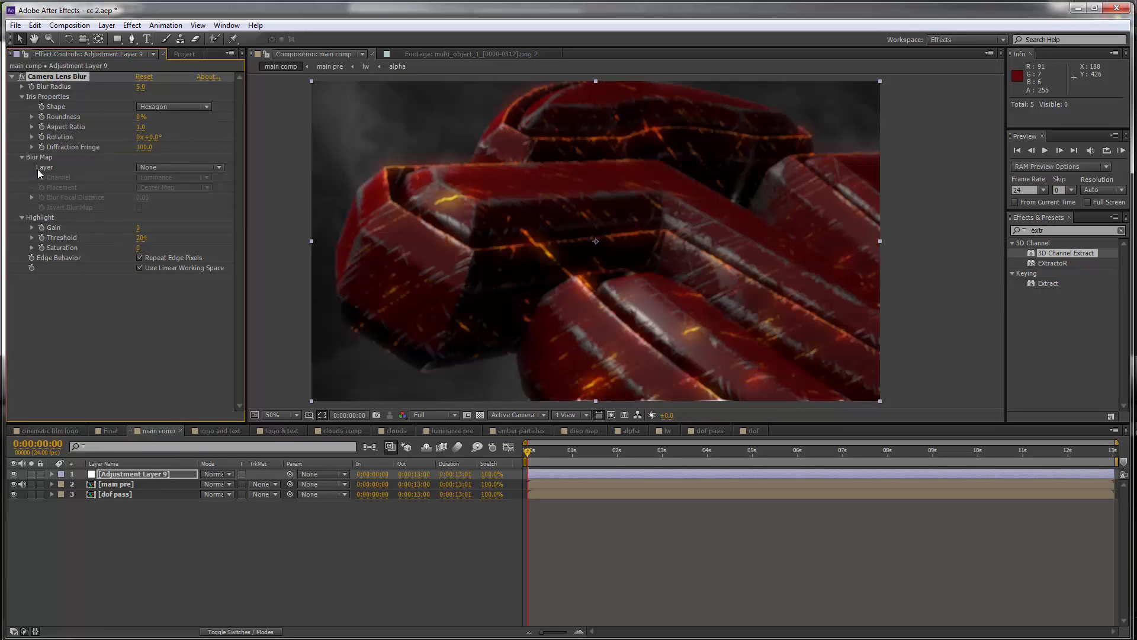
click(180, 167)
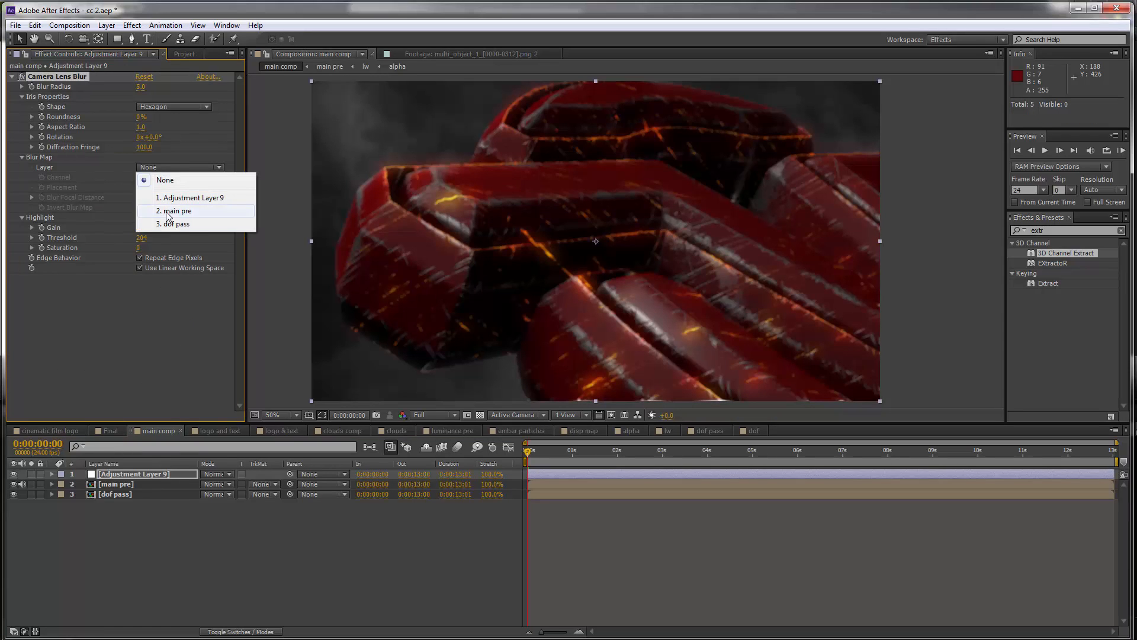
click(174, 223)
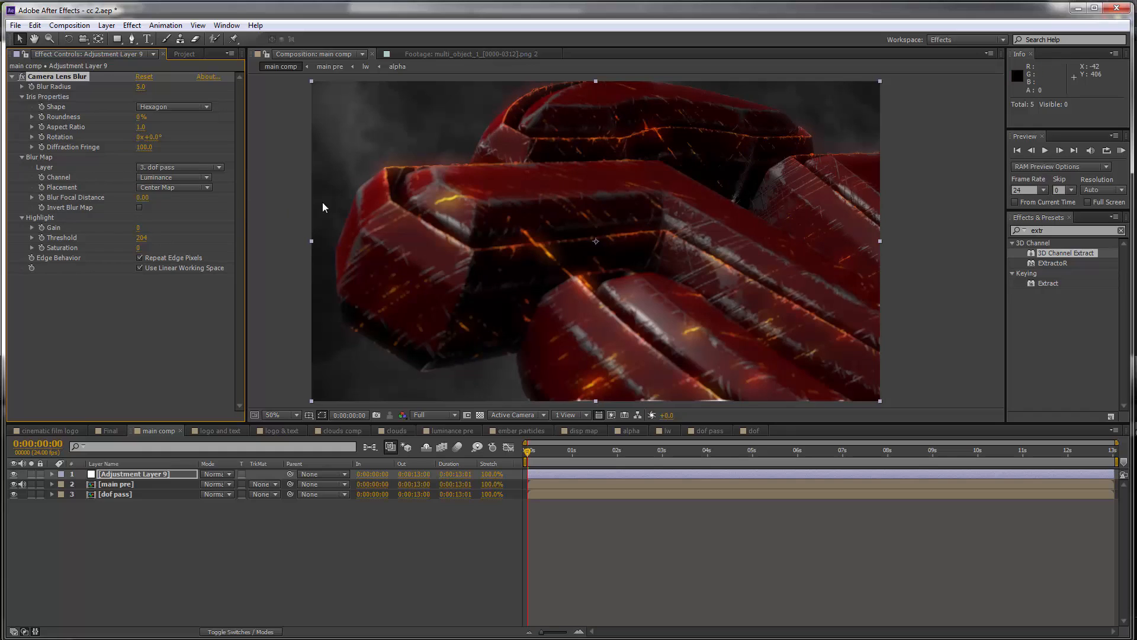
mouse_move(769, 135)
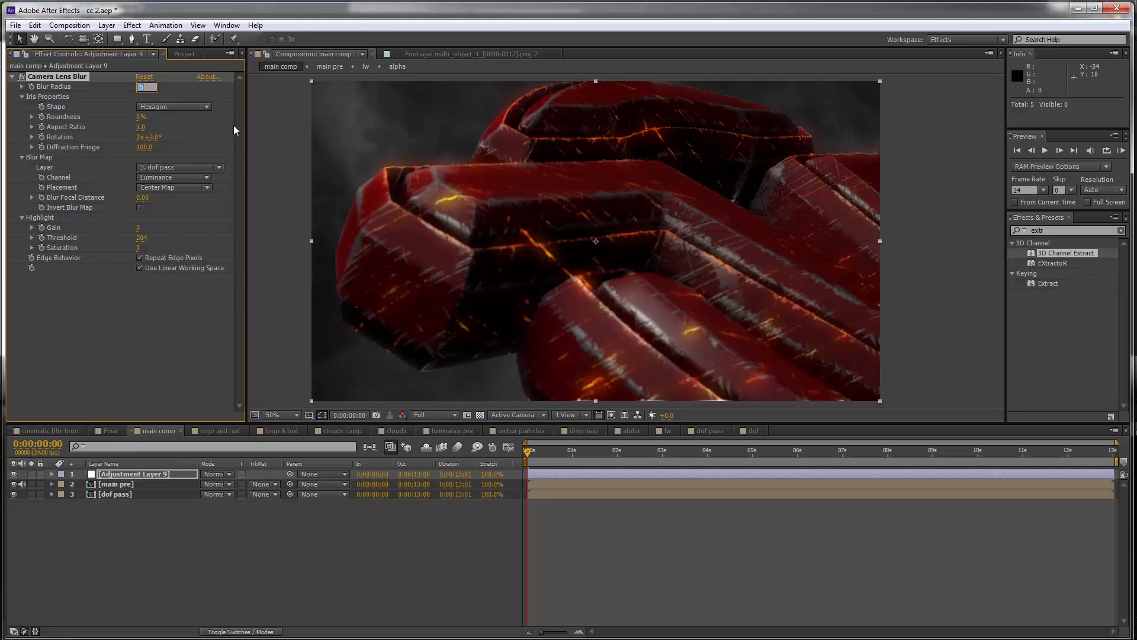
Set blur Radius to 20, Focal Distance near 0.26, and disable Invert Blur Map
text(30.0)
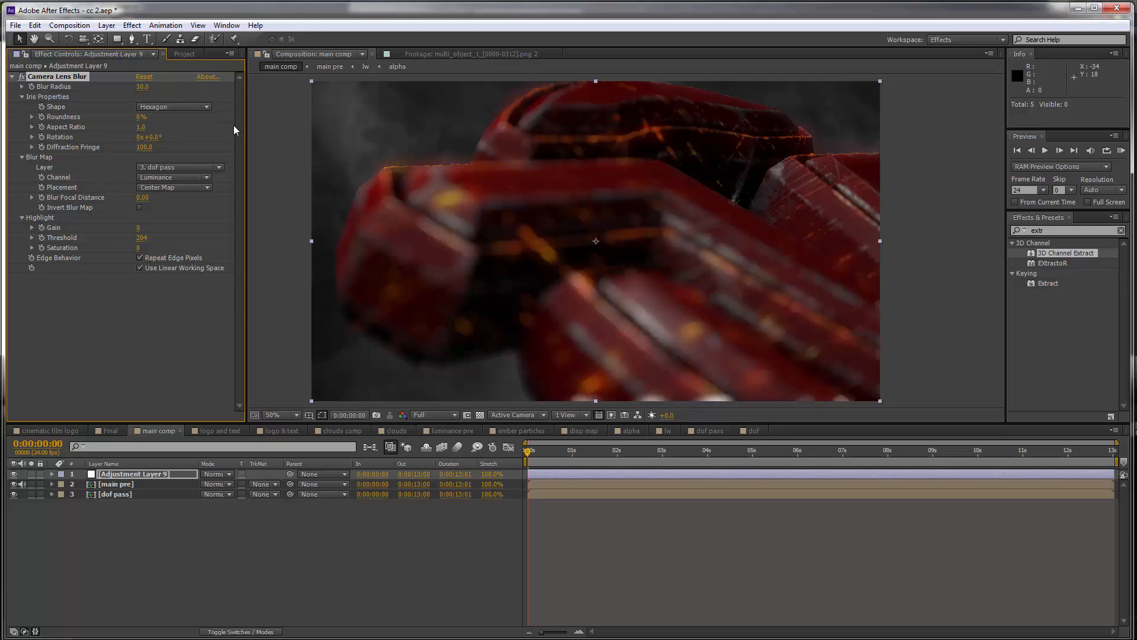
mouse_move(763, 143)
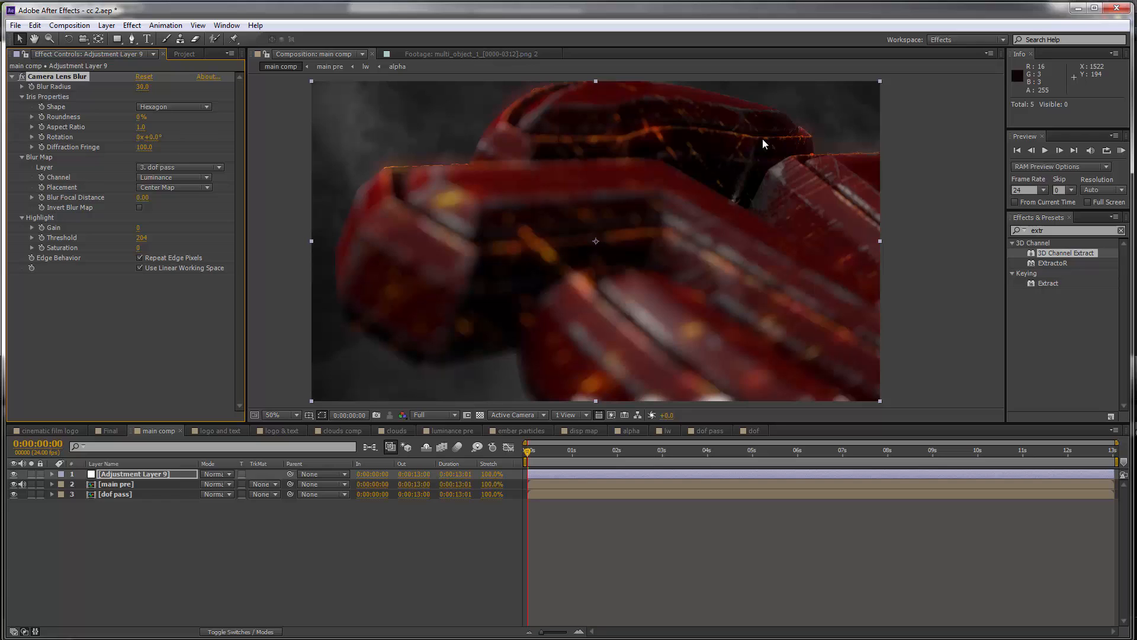
mouse_move(795, 132)
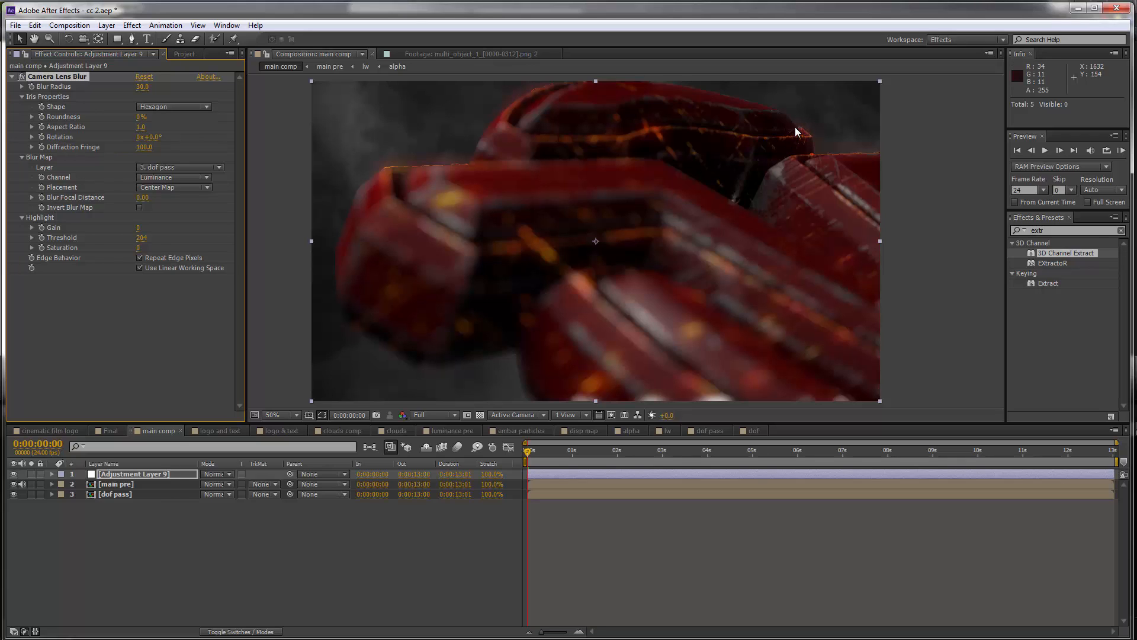
mouse_move(660, 287)
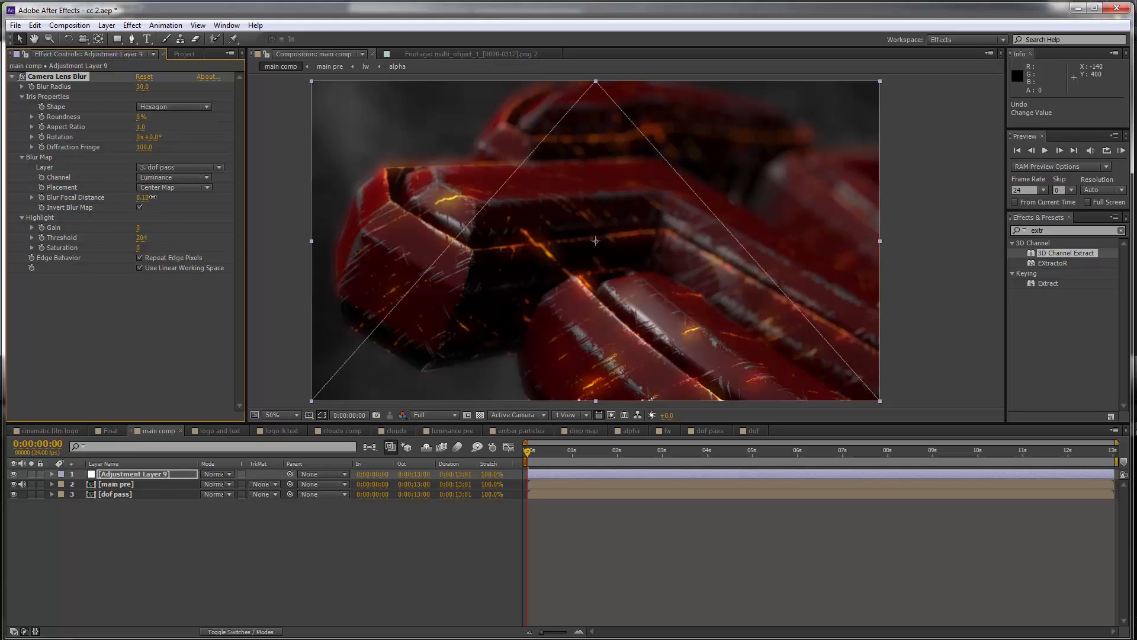
drag(142, 197, 152, 197)
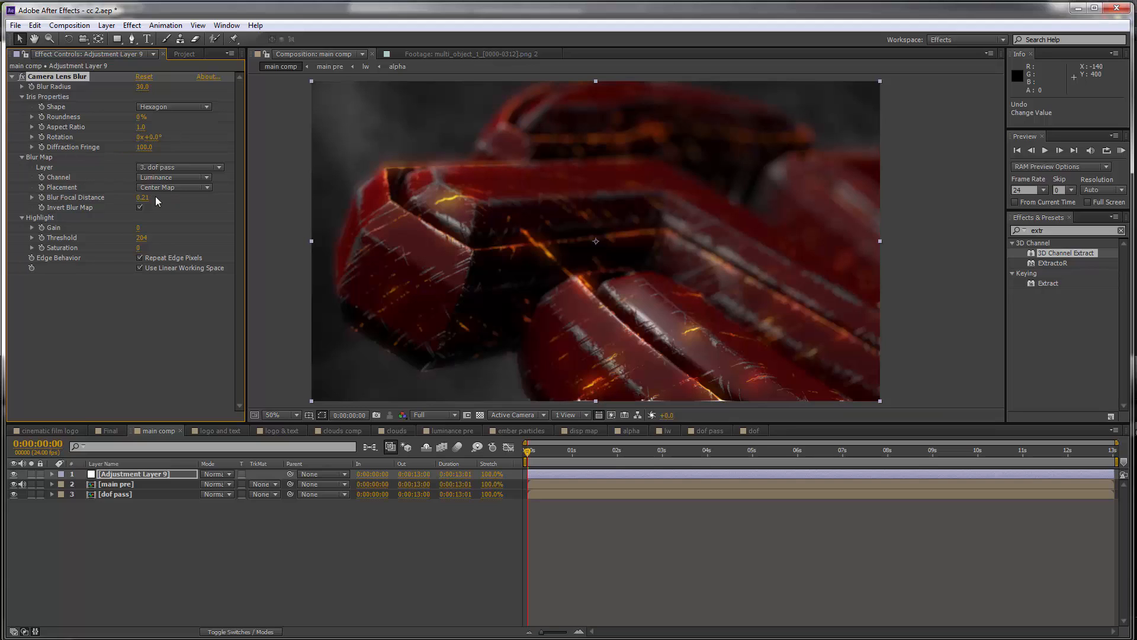
click(139, 207)
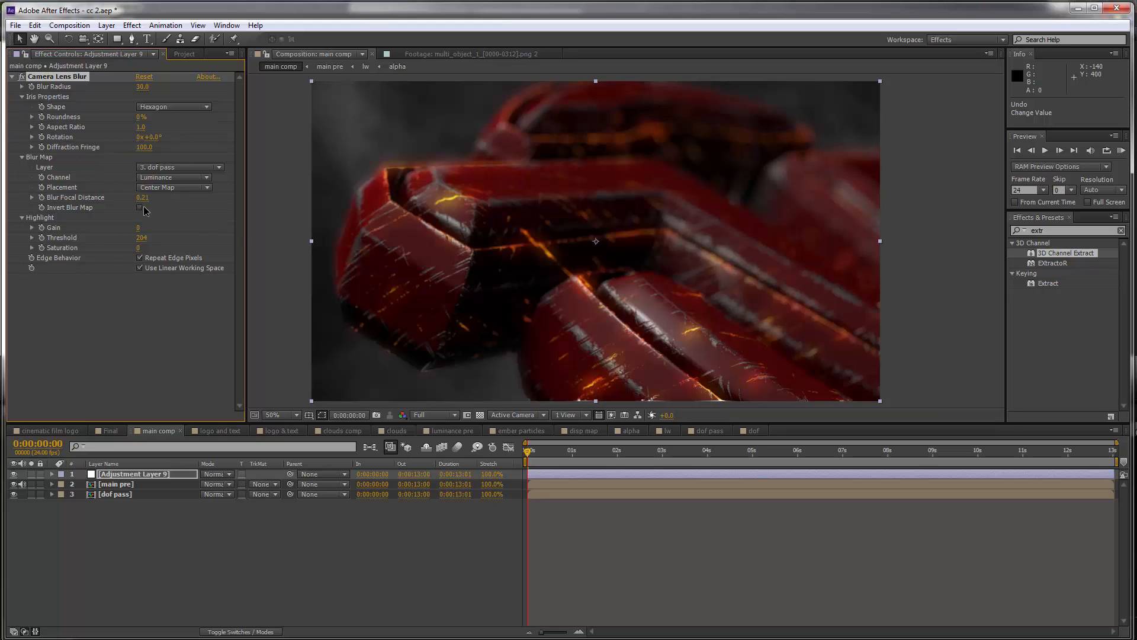
click(139, 208)
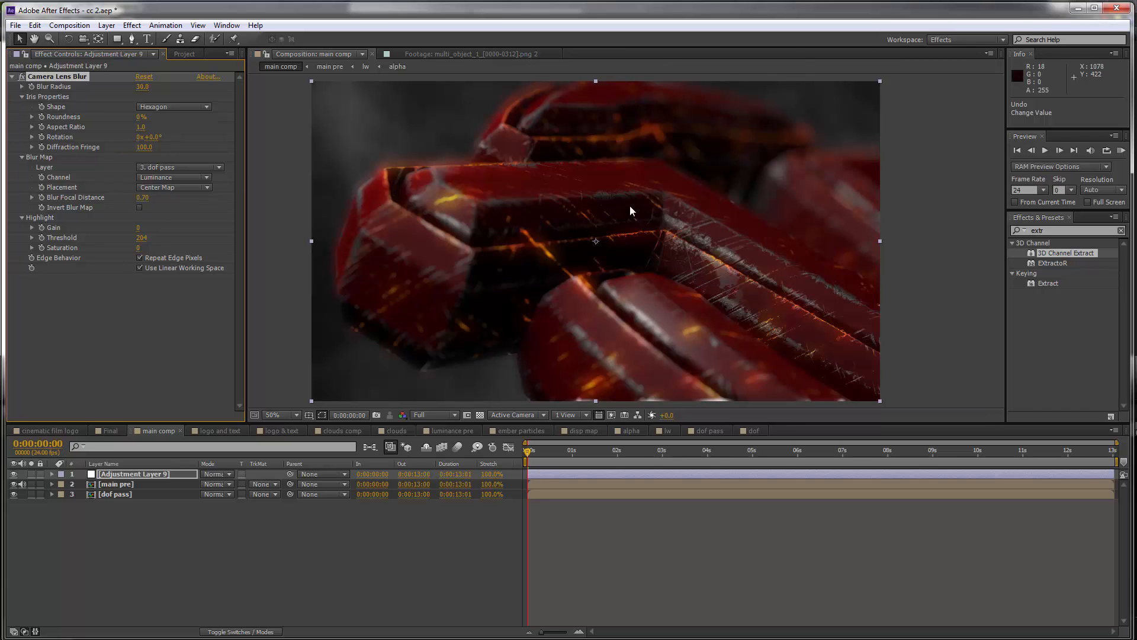
mouse_move(569, 158)
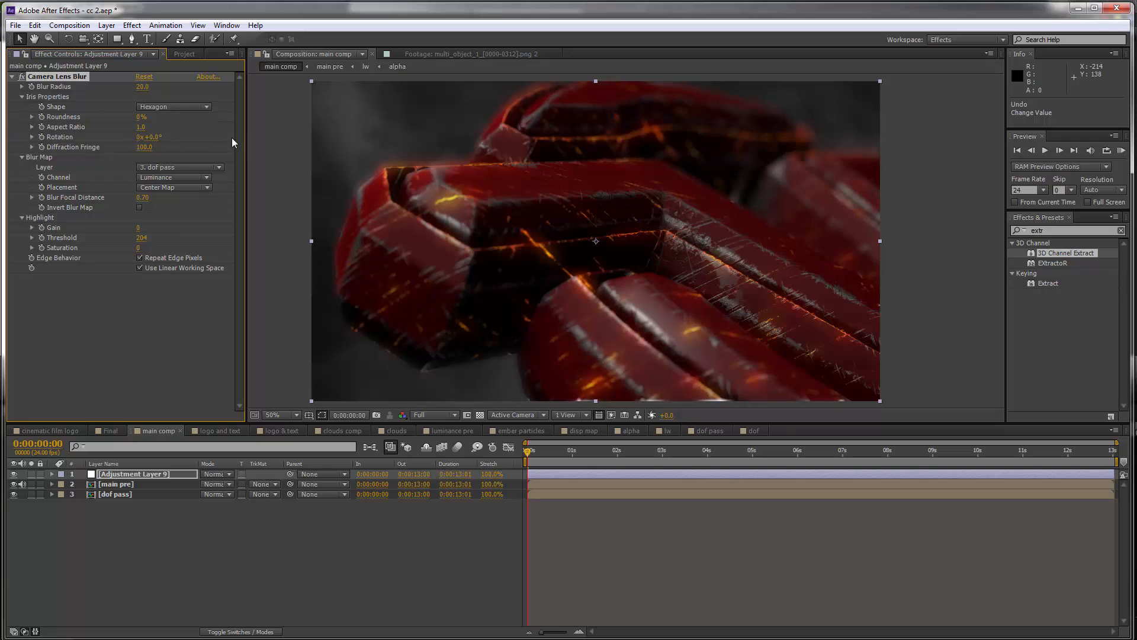
mouse_move(398, 184)
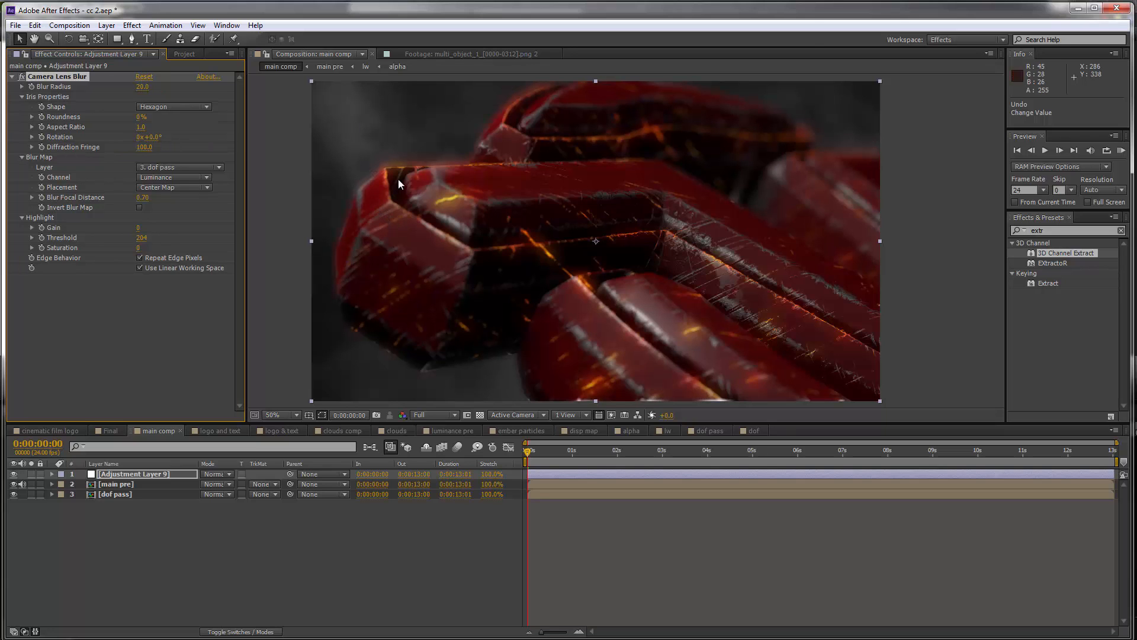
click(277, 414)
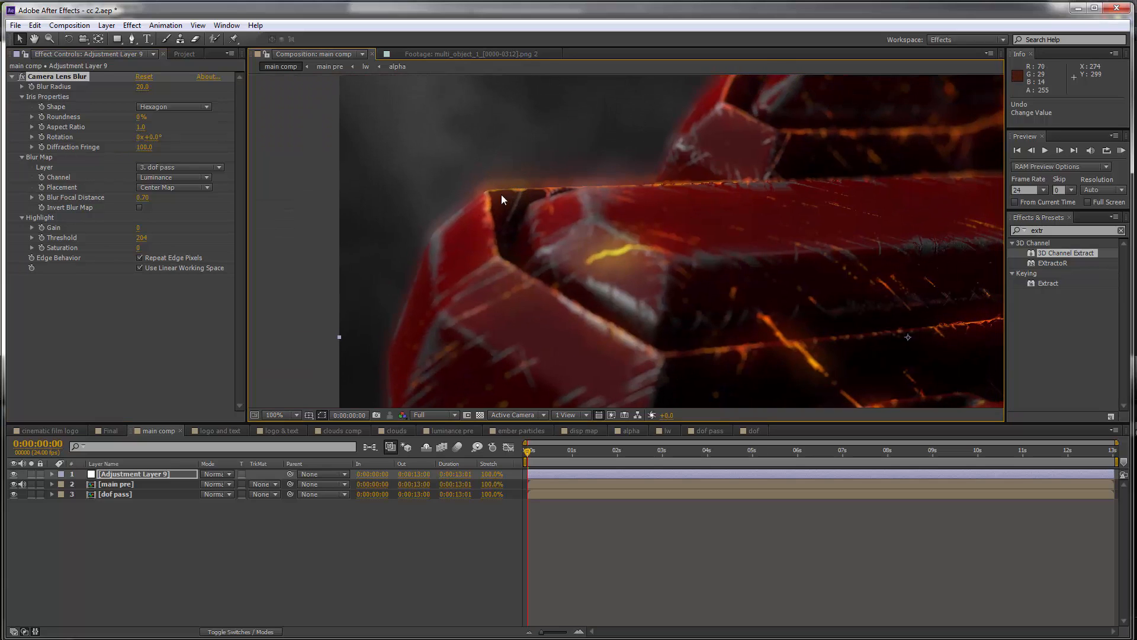
mouse_move(512, 190)
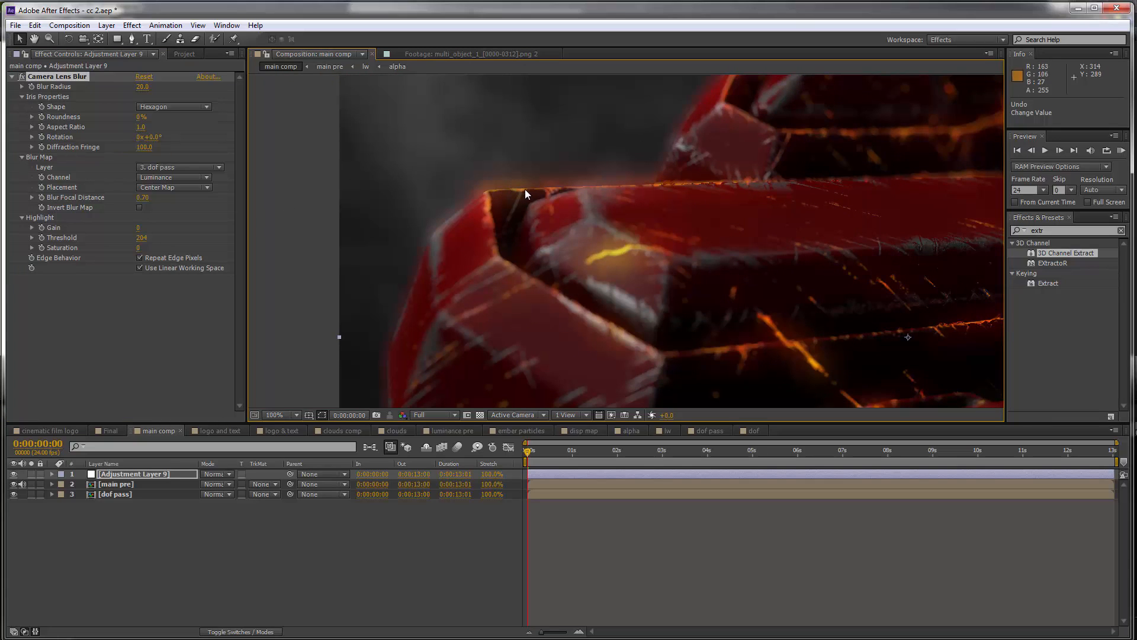
mouse_move(484, 211)
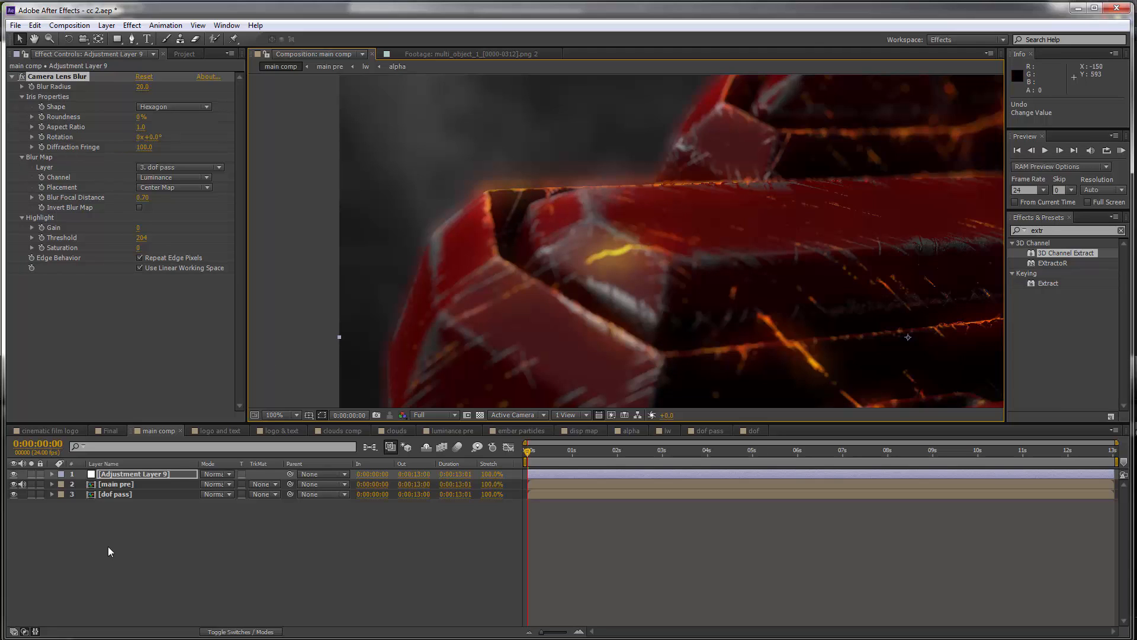
mouse_move(116, 504)
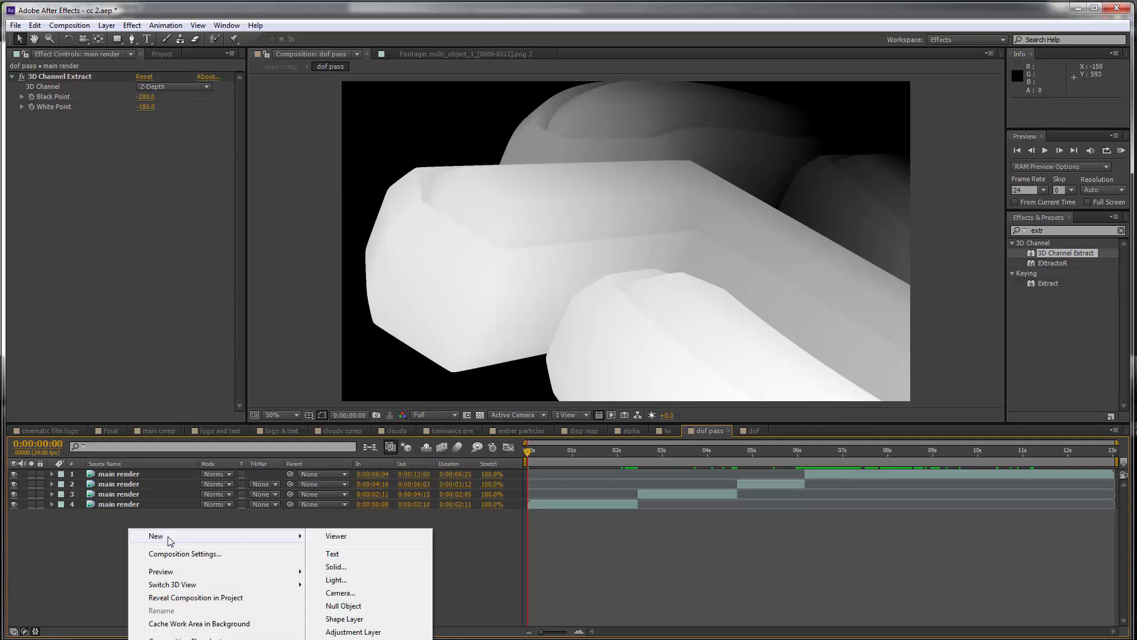
Add an adjustment layer in dof pass and raise its Fast Blur Blurriness
click(353, 632)
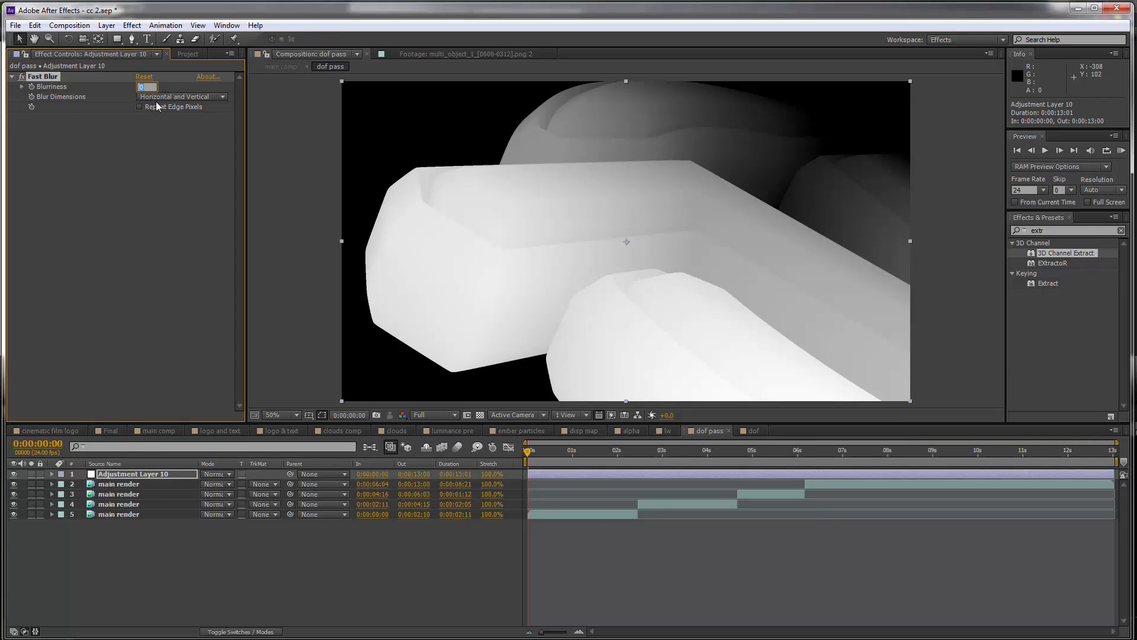
drag(145, 86, 152, 86)
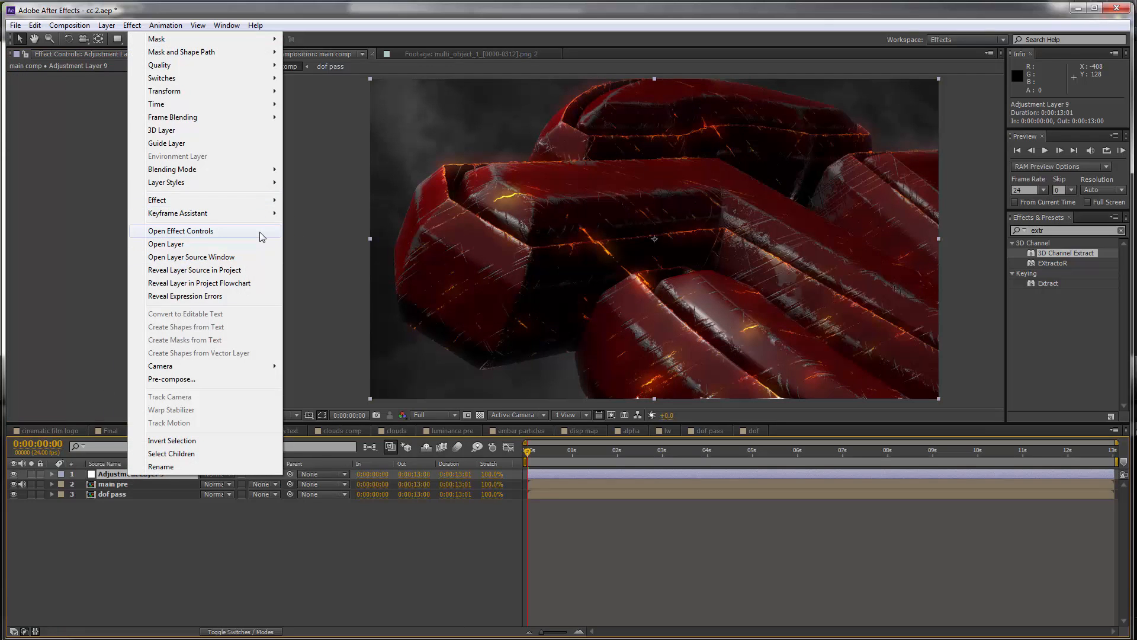
mouse_move(156, 199)
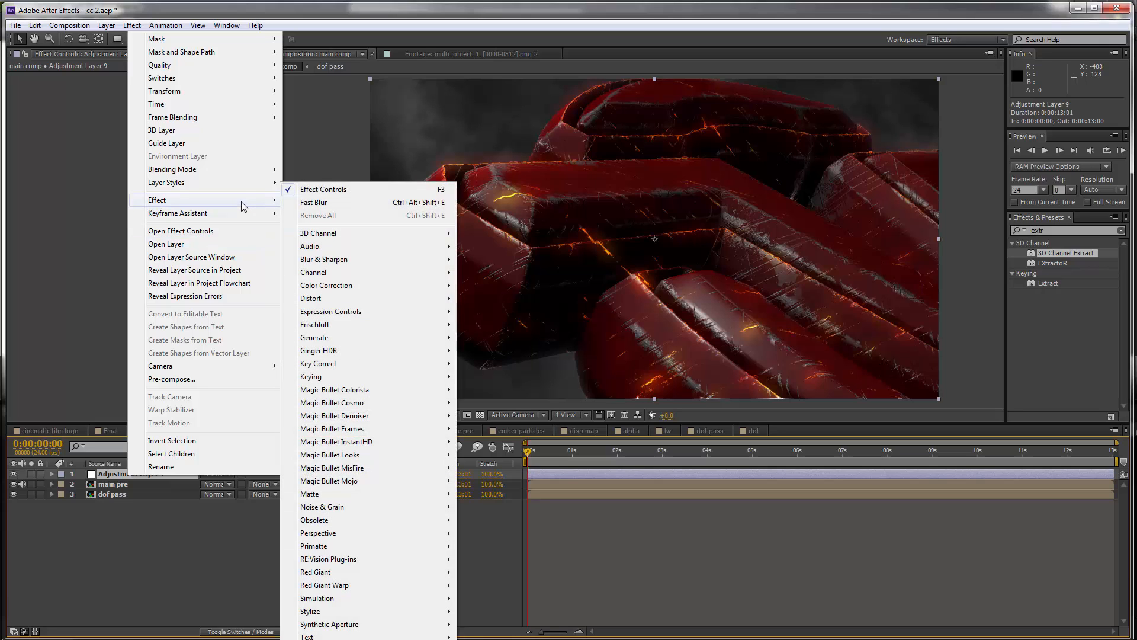
mouse_move(314, 324)
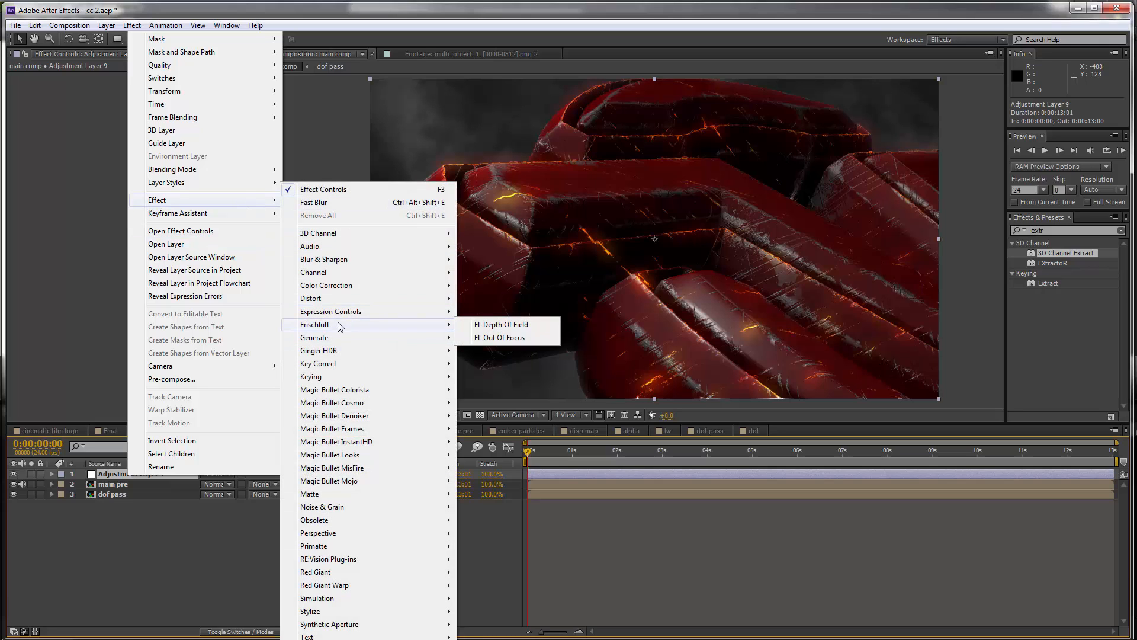
Apply FL Depth Of Field with '3. dof pass' as depth layer and radius 20
click(501, 324)
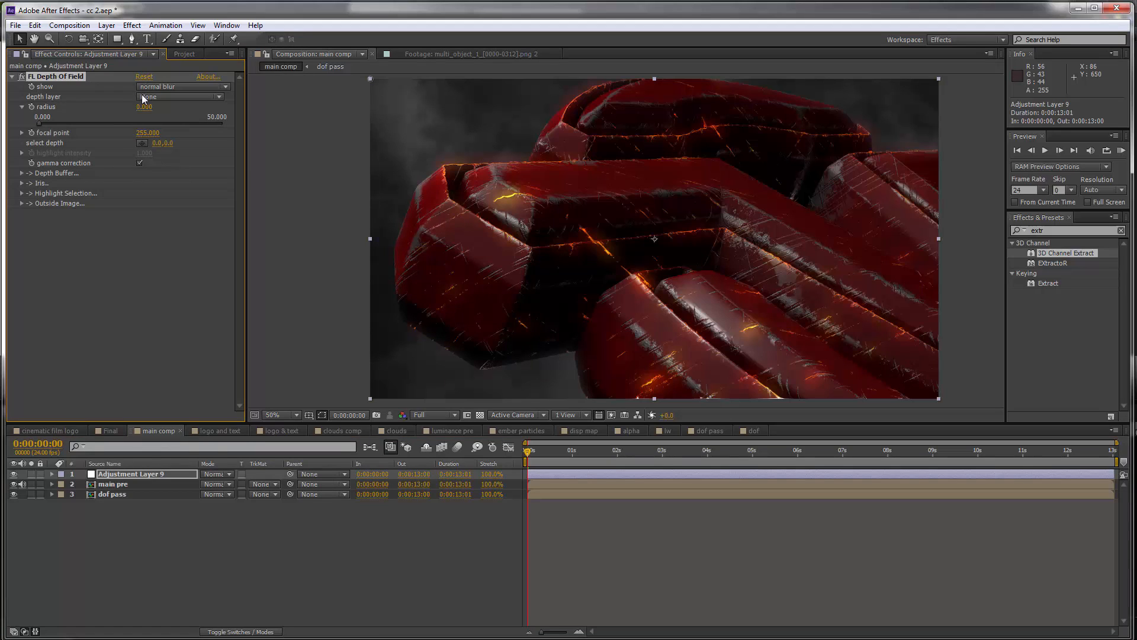
click(179, 97)
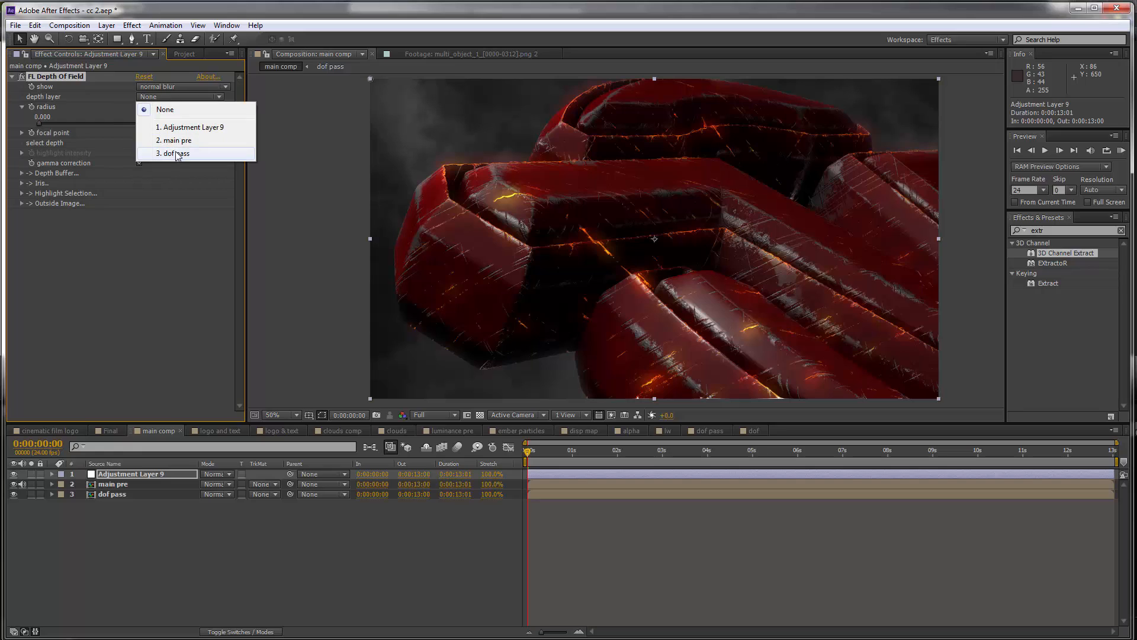
click(174, 153)
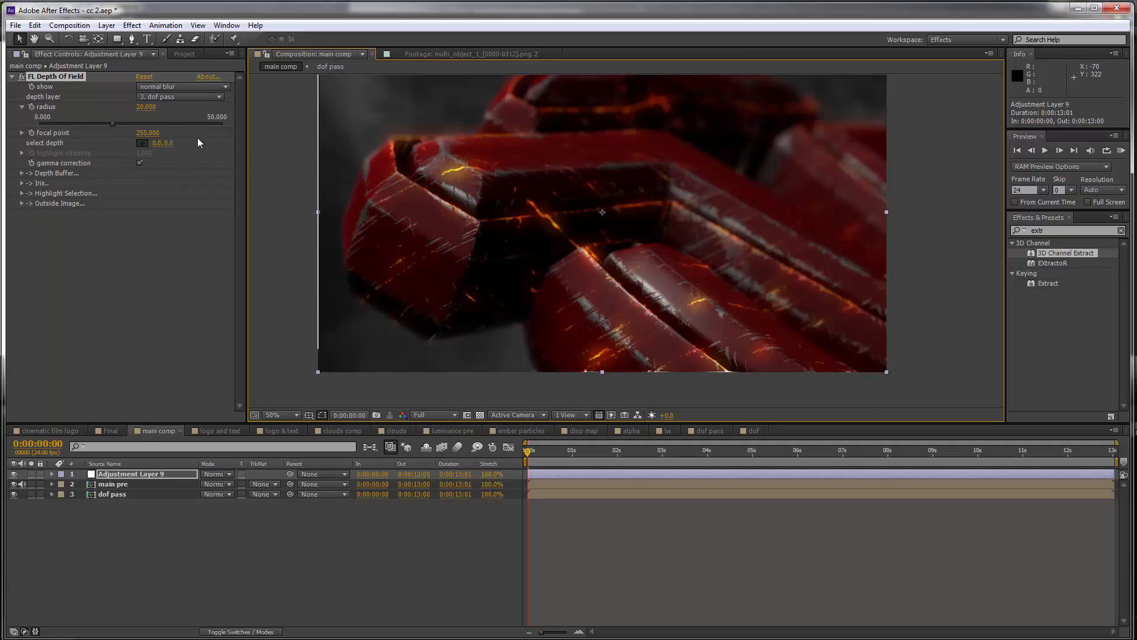
Pick a focus depth on the logo, then keyframe the focal point later (about 205)
click(636, 162)
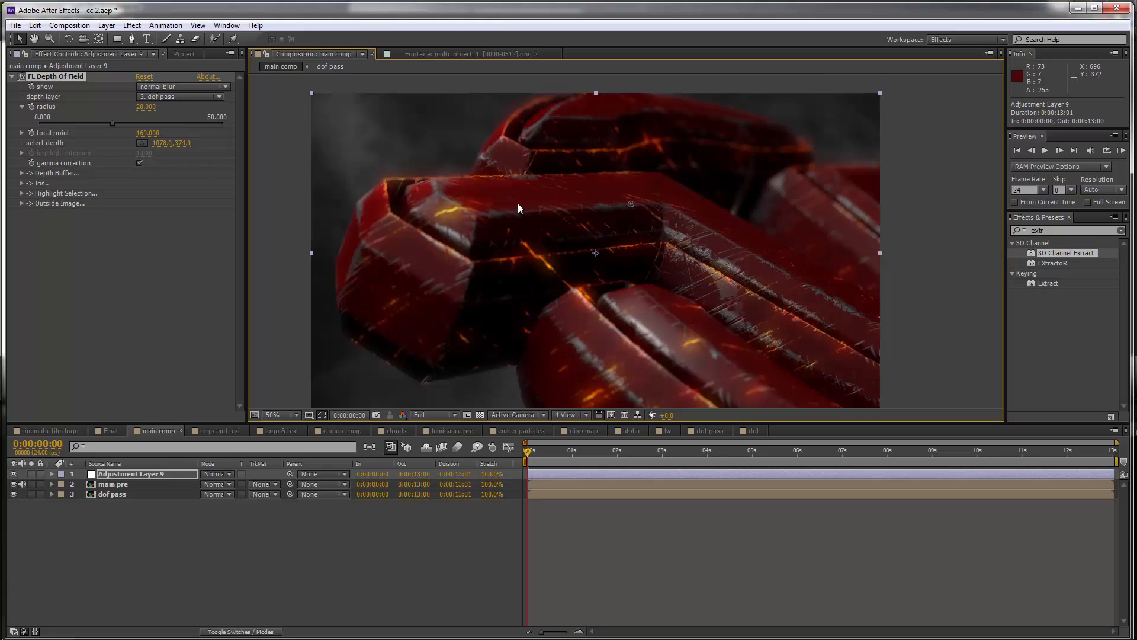
mouse_move(543, 237)
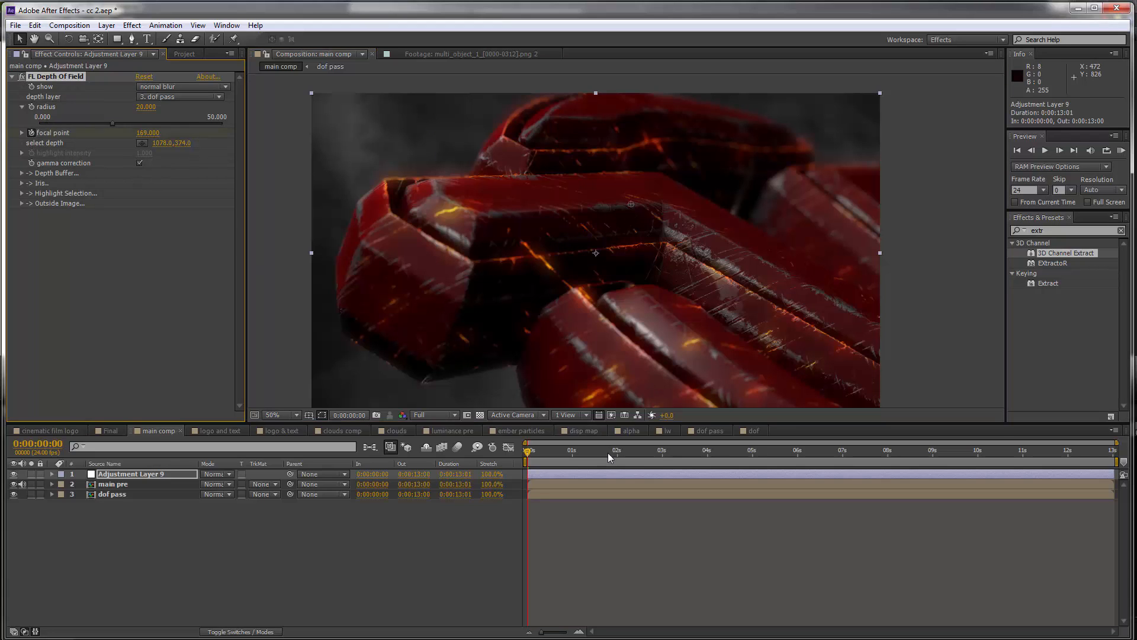
click(626, 449)
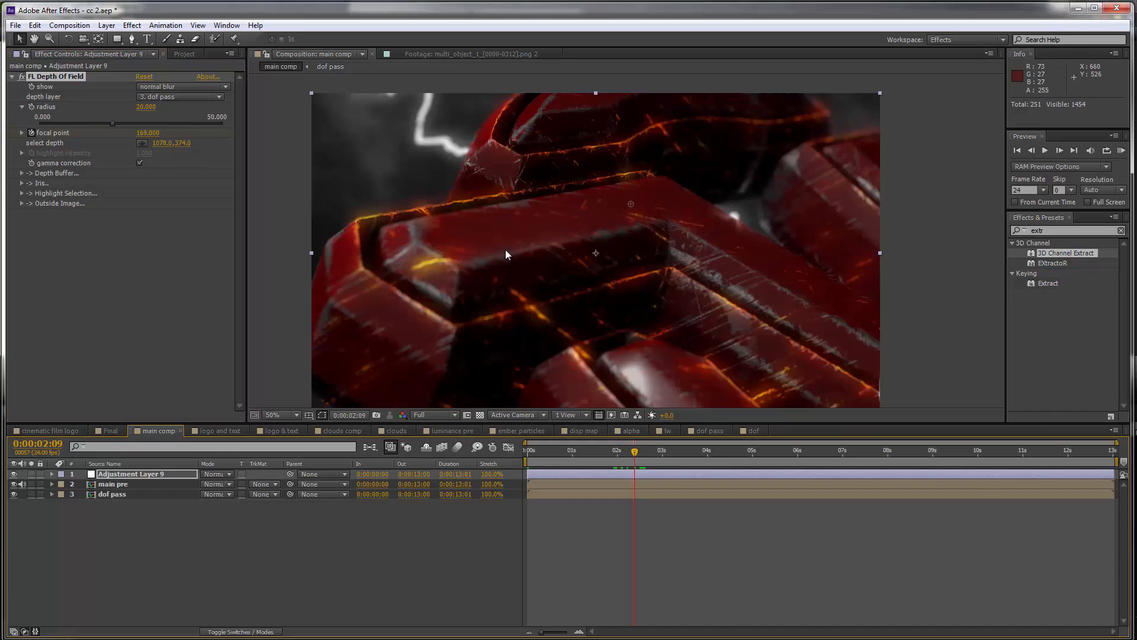
mouse_move(636, 228)
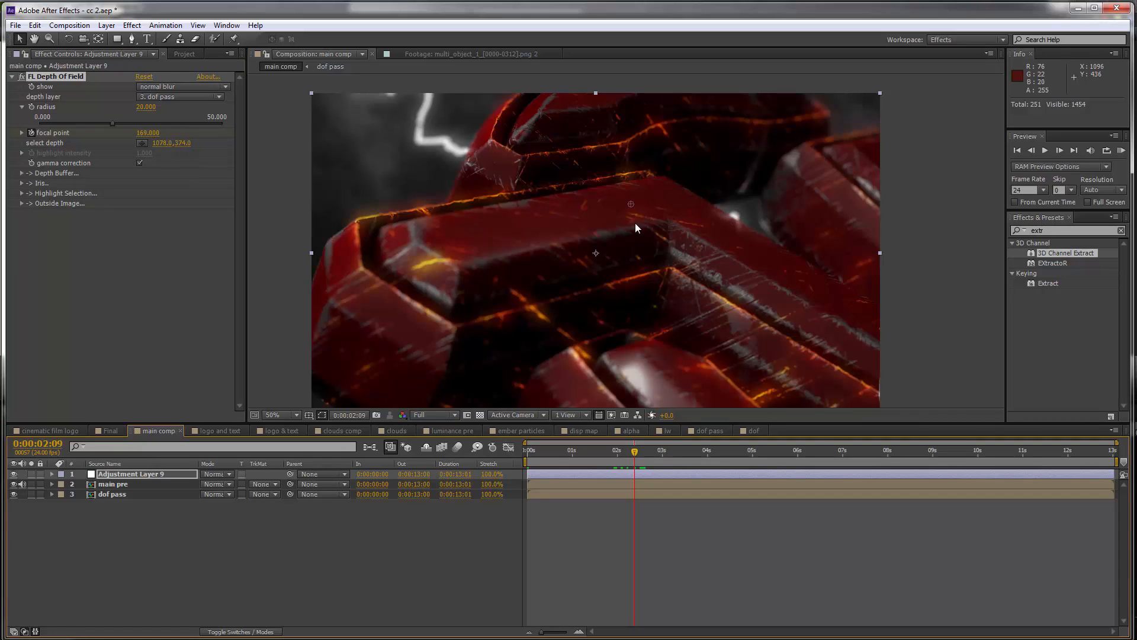
mouse_move(556, 206)
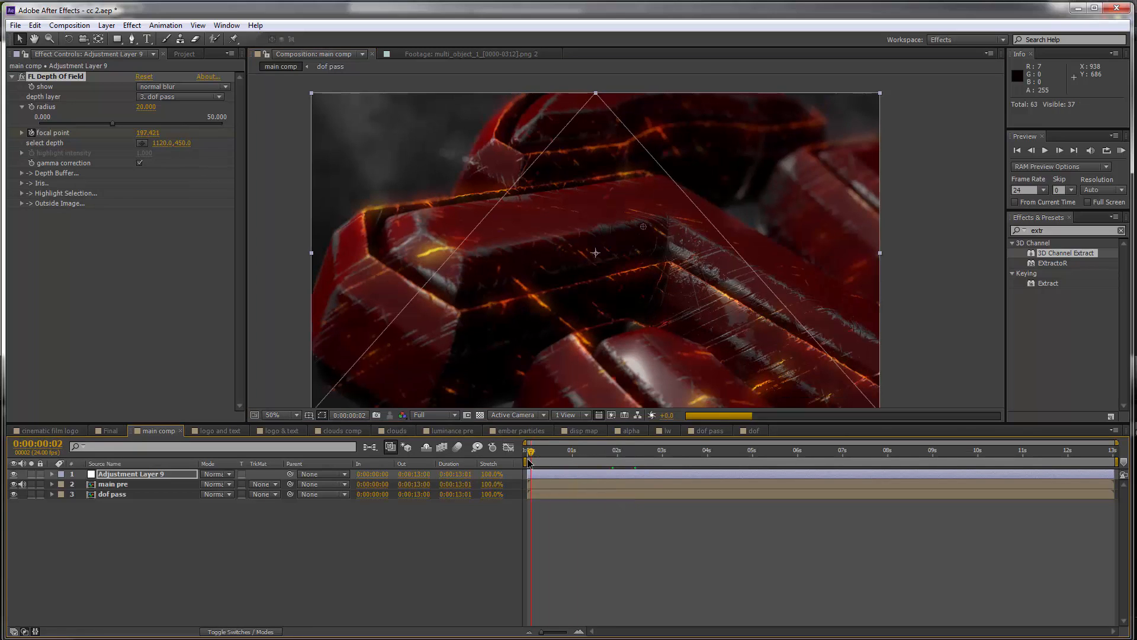
click(637, 449)
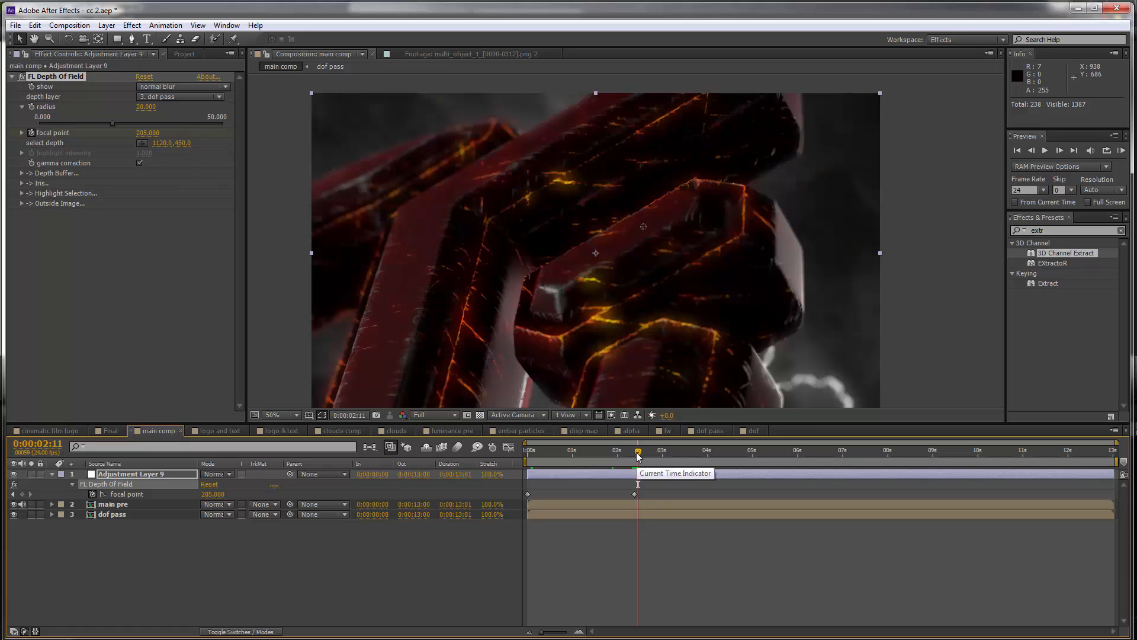
mouse_move(637, 454)
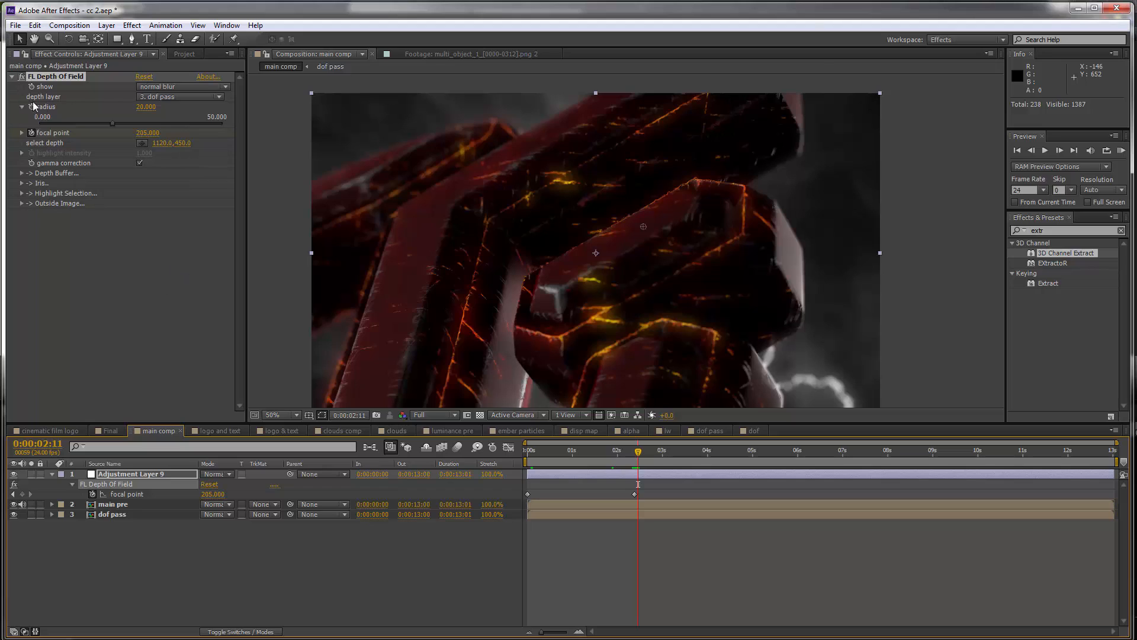
mouse_move(700, 253)
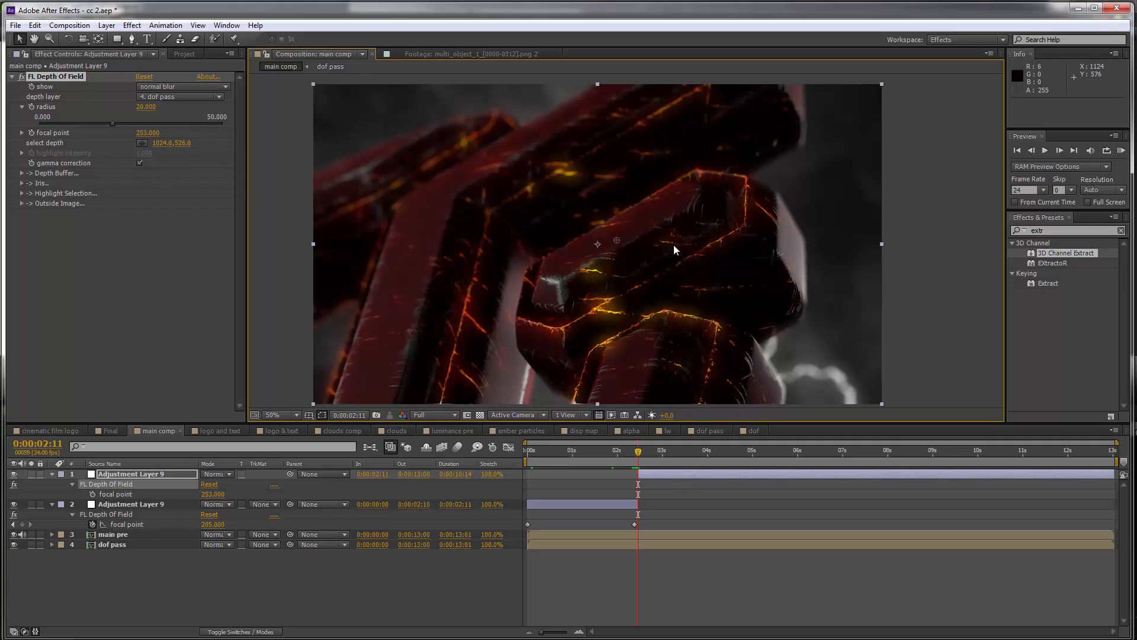
Inspect the nested main pre-comp, then scrub between 2:11 and 4:15 to set focal point keyframes
double_click(145, 106)
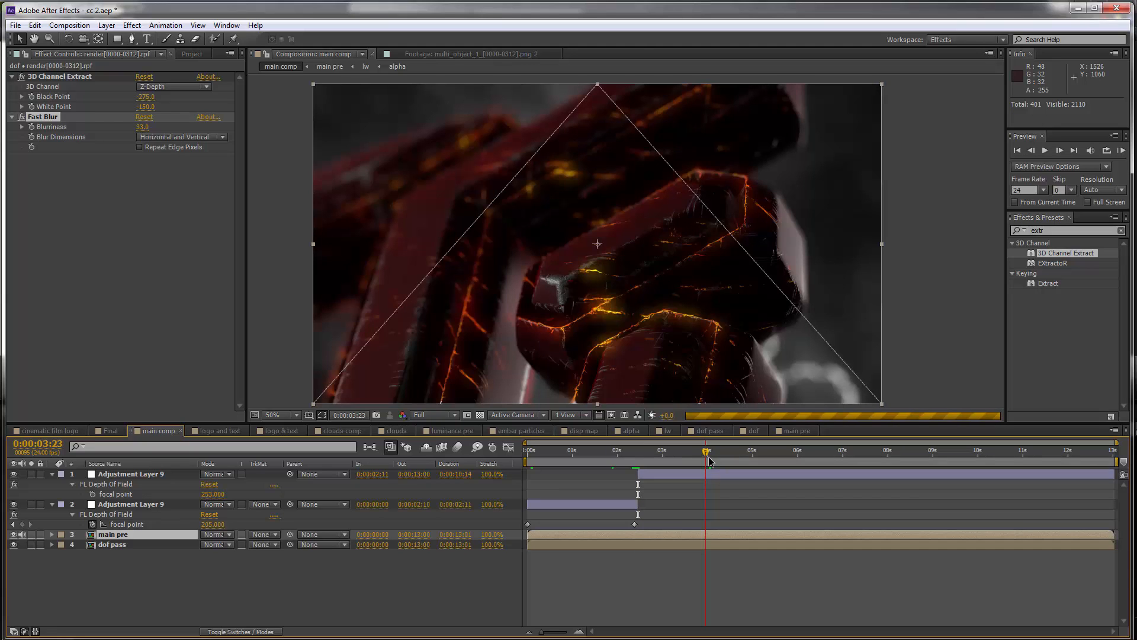
click(735, 450)
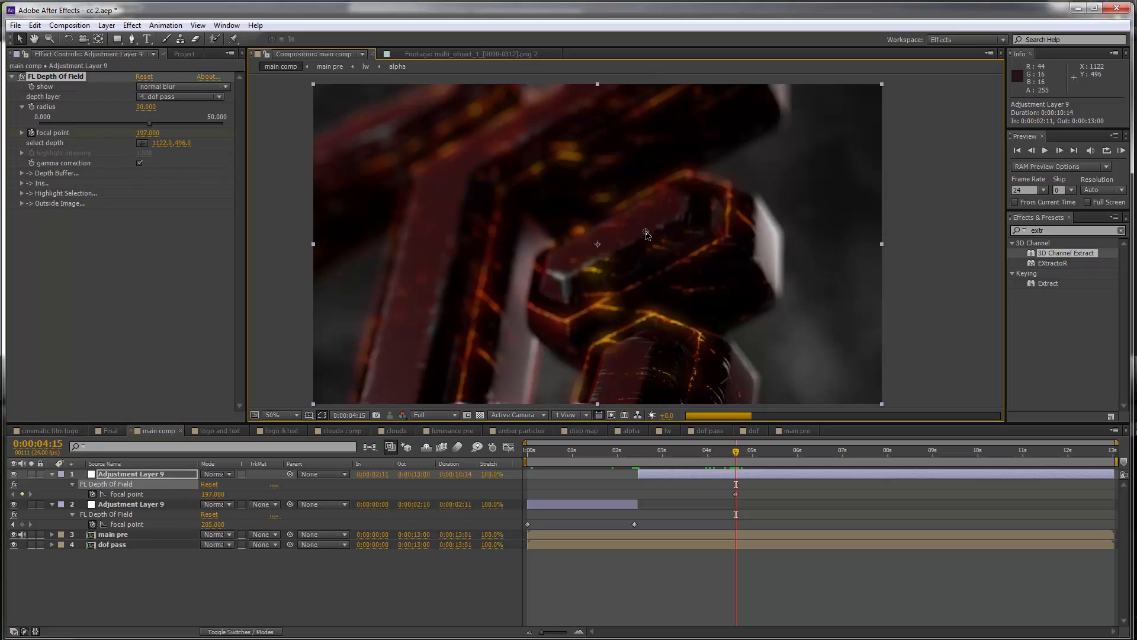
click(637, 450)
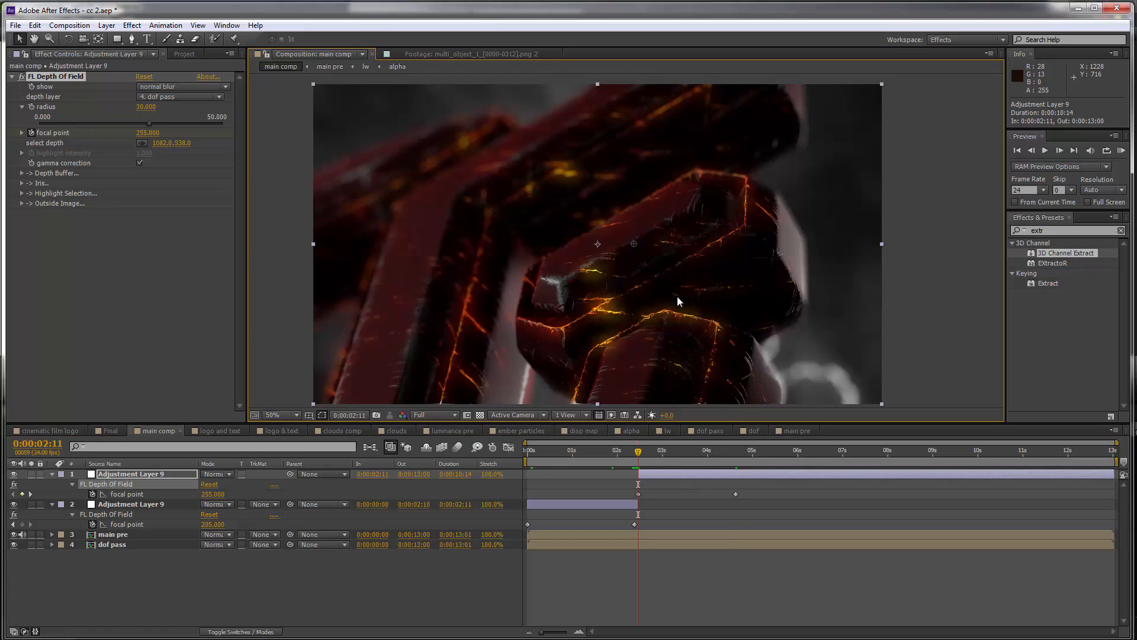
click(686, 450)
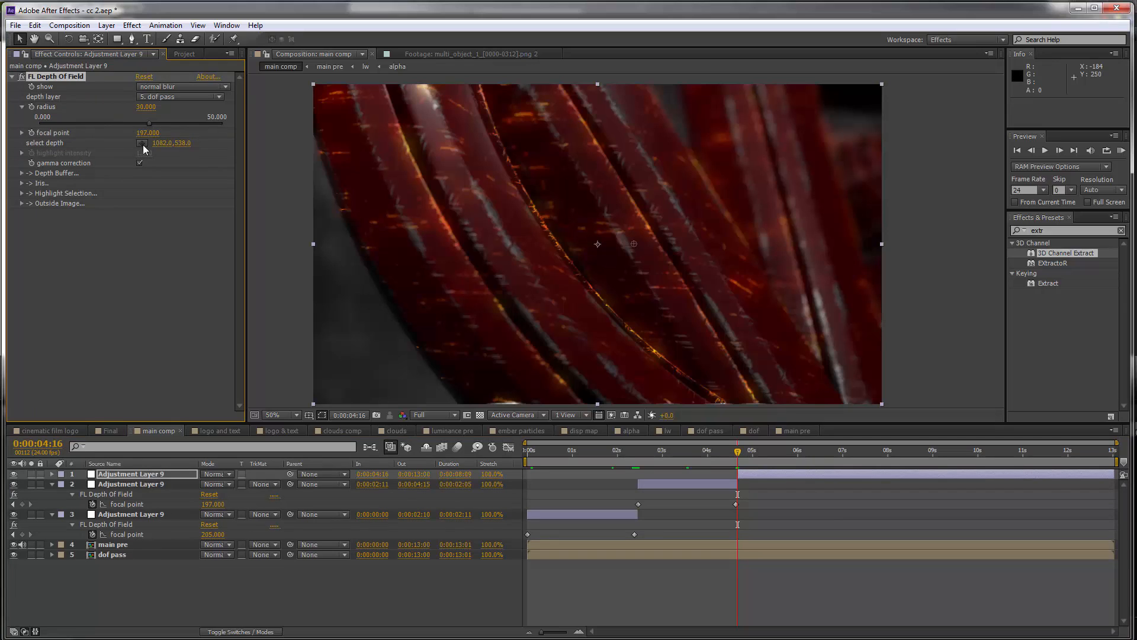
Pick in-focus spots with select depth for the 4:16 and 6:04 pieces, reaching seven seconds
click(729, 220)
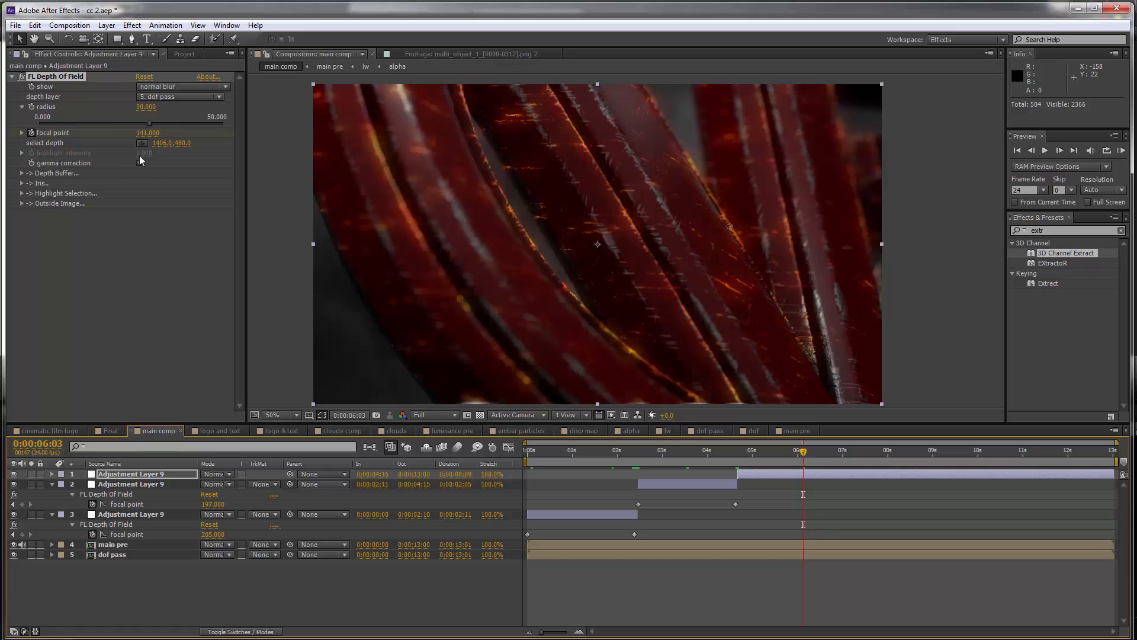
click(818, 214)
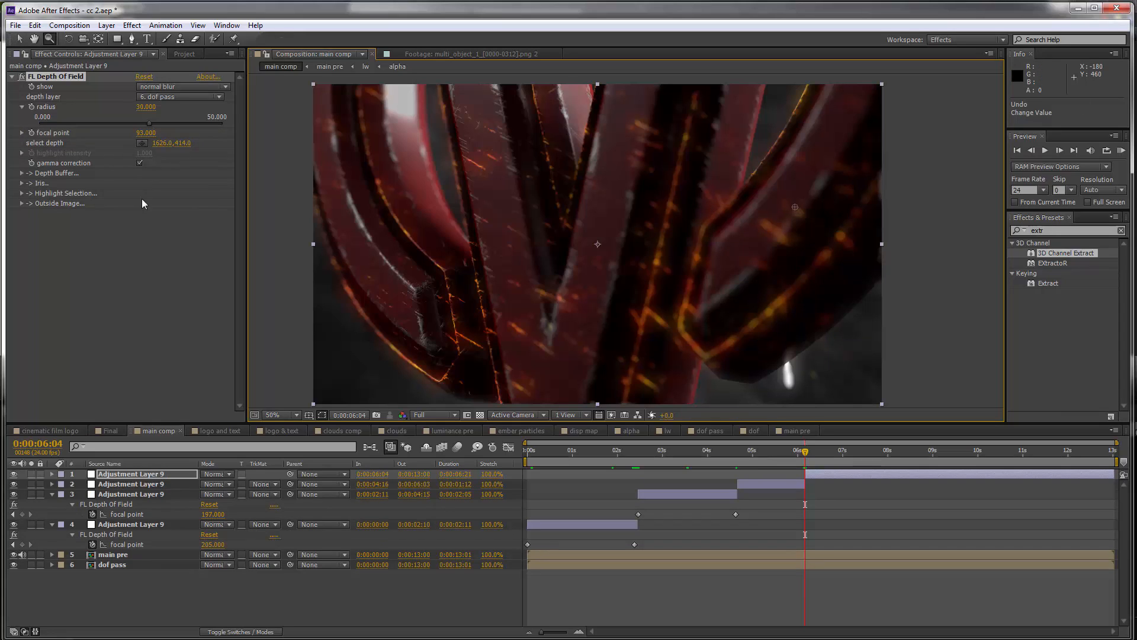
click(538, 204)
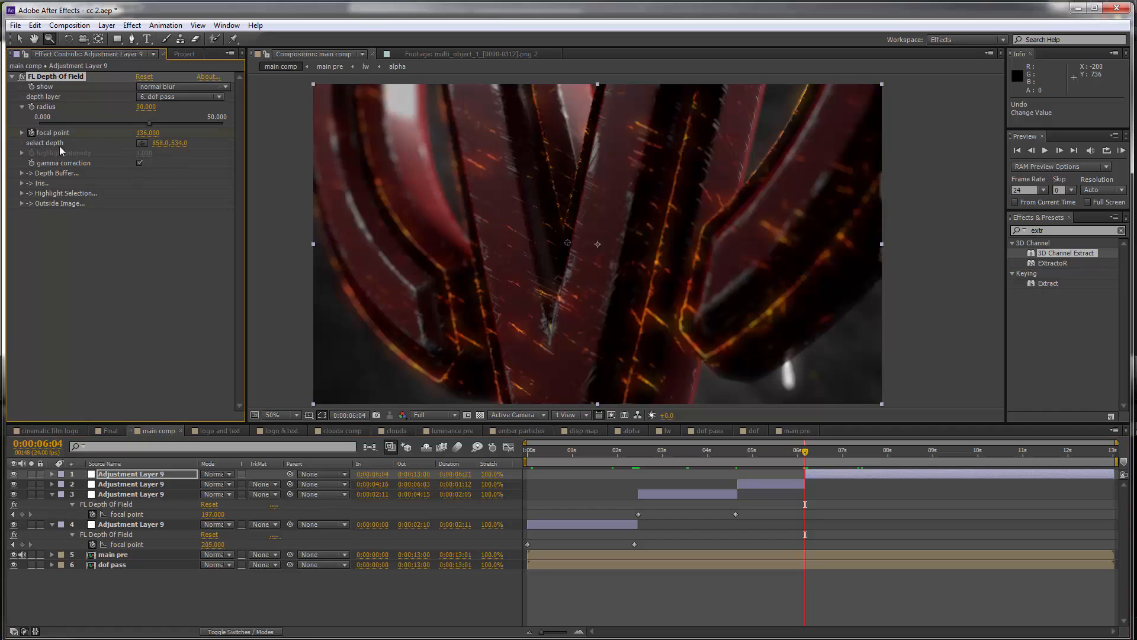
mouse_move(841, 458)
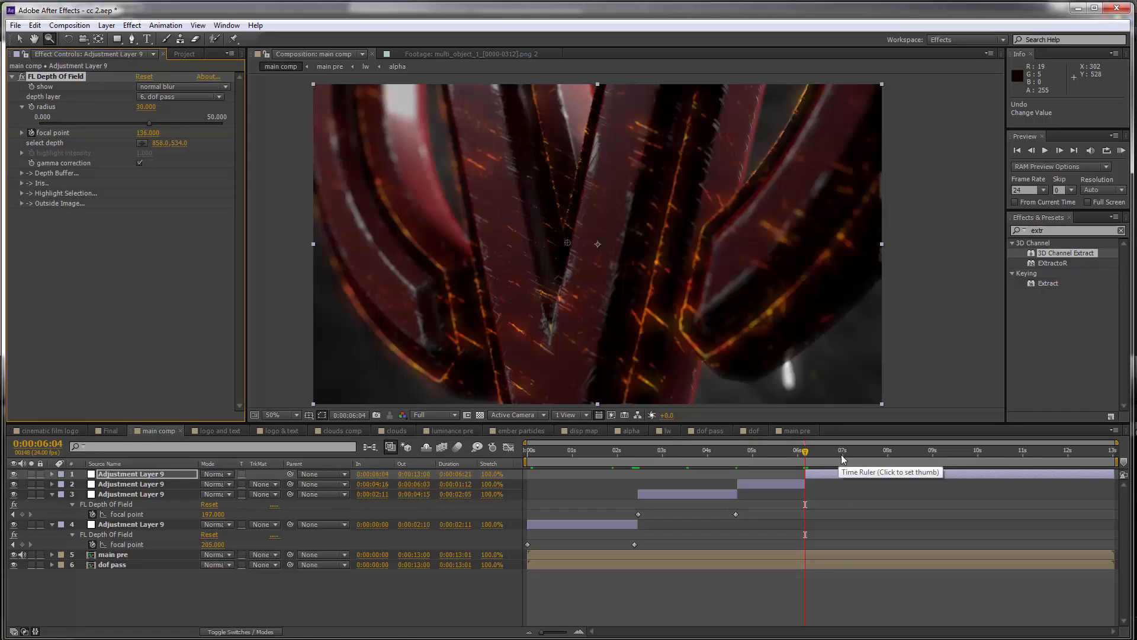
click(841, 450)
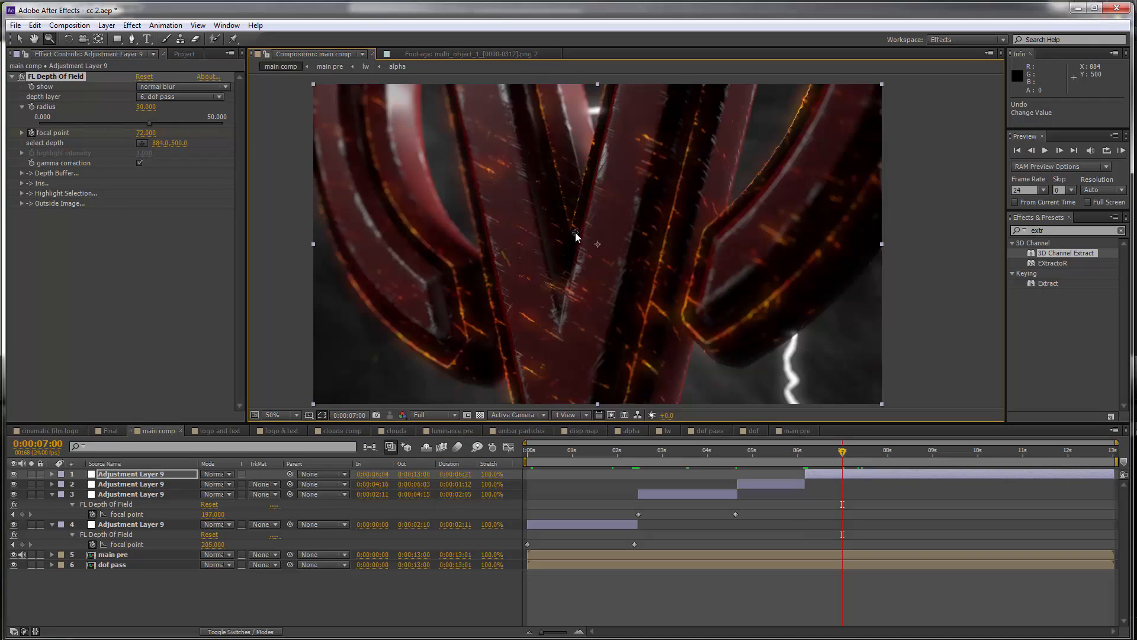
mouse_move(864, 460)
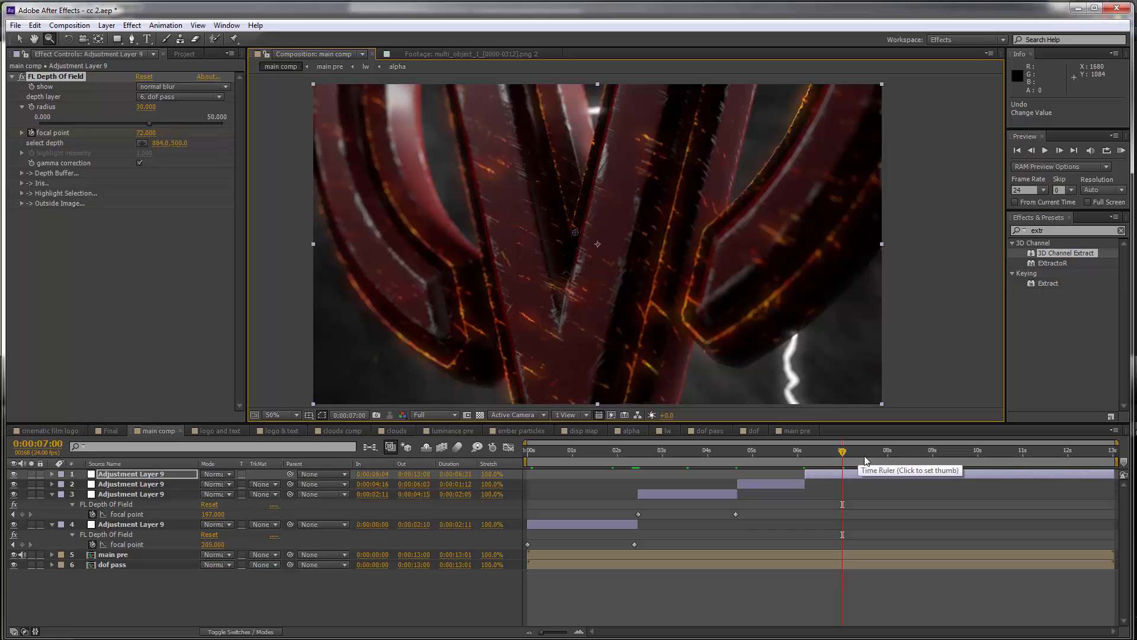
mouse_move(29, 113)
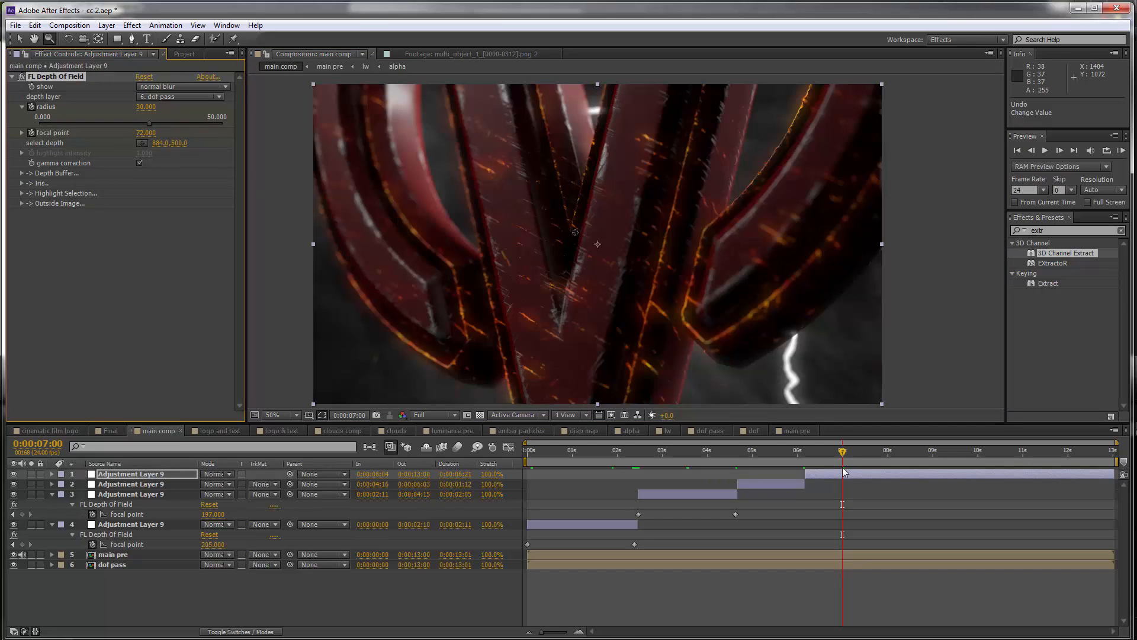
mouse_move(936, 461)
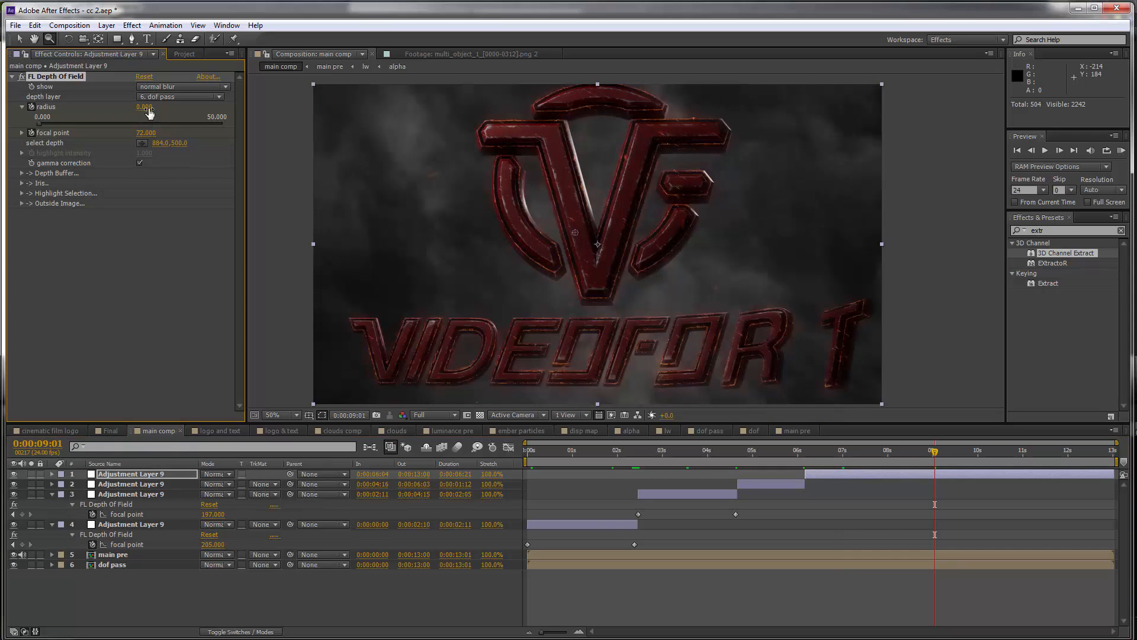
mouse_move(145, 167)
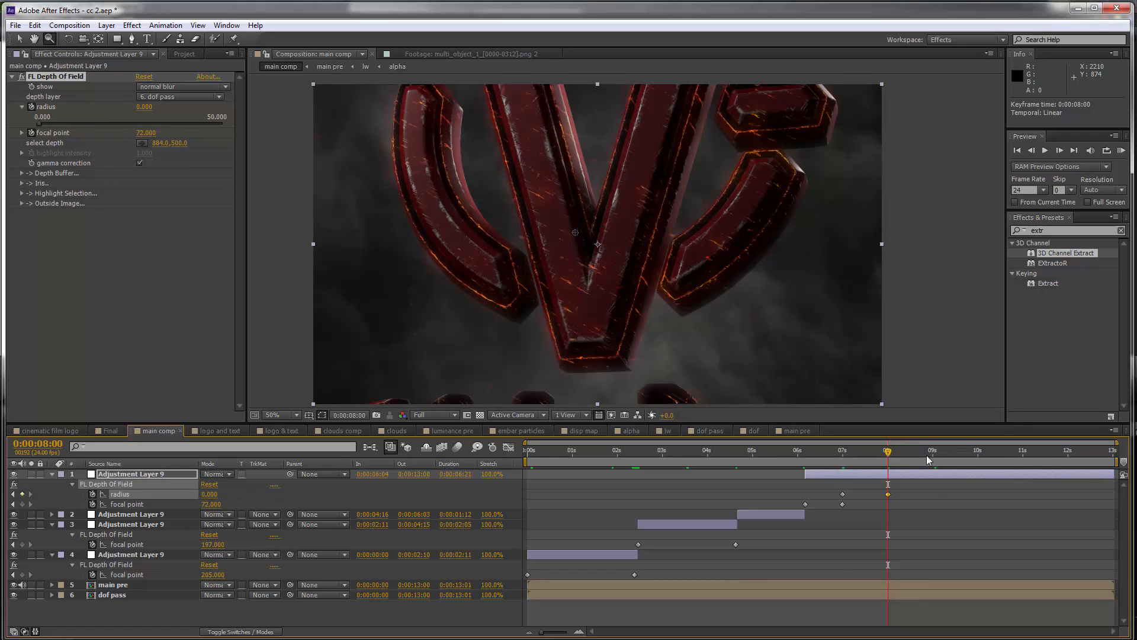
Move later to about 8 seconds to confirm the VIDEOFOR 1 logo is fully sharp
click(927, 449)
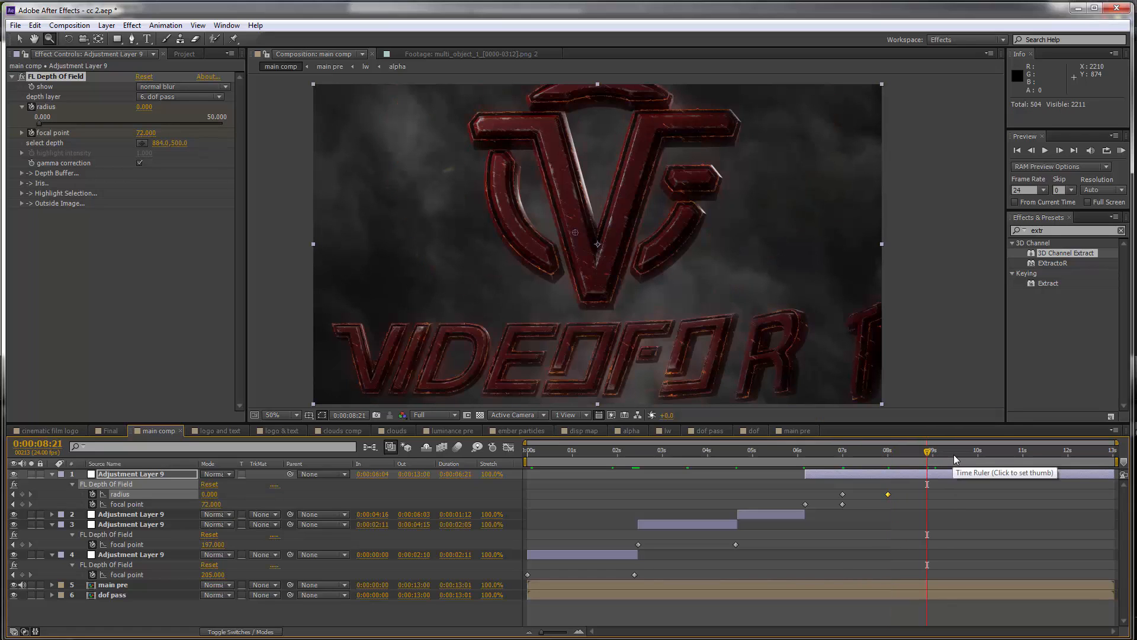